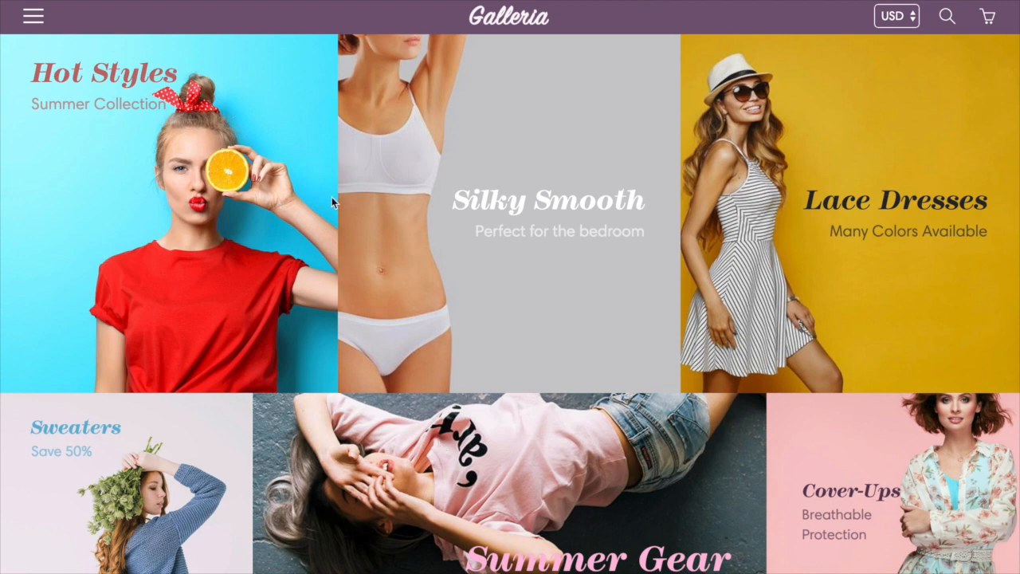
{"action": "mouse_move", "coordinate": [828, 199]}
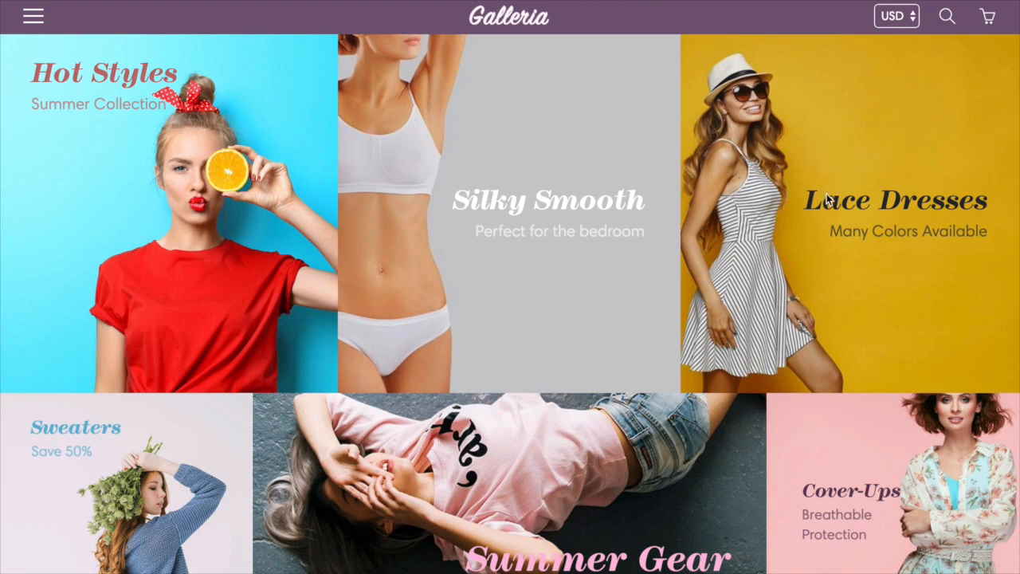
{"action": "mouse_move", "coordinate": [287, 293]}
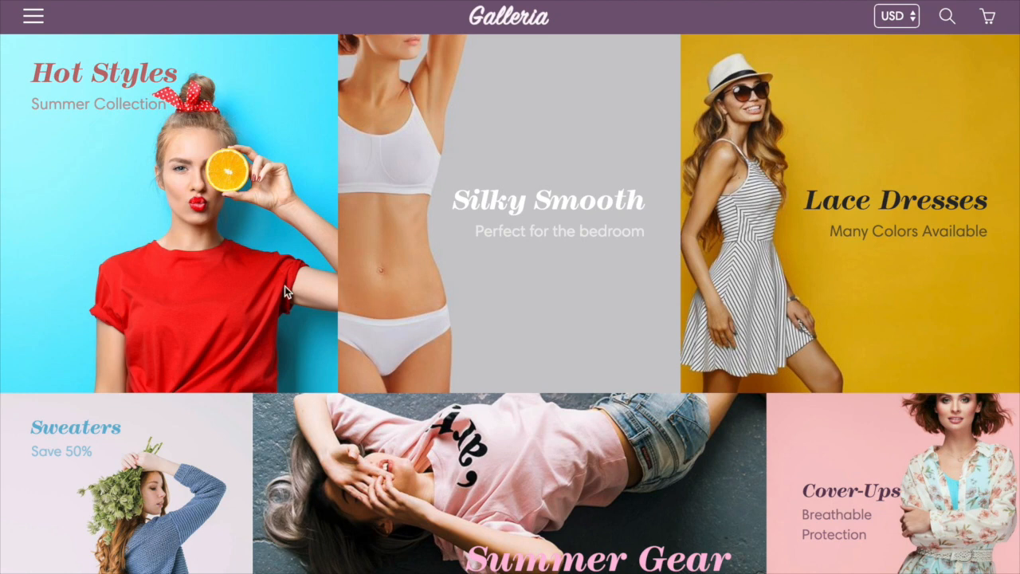
{"action": "mouse_move", "coordinate": [787, 277]}
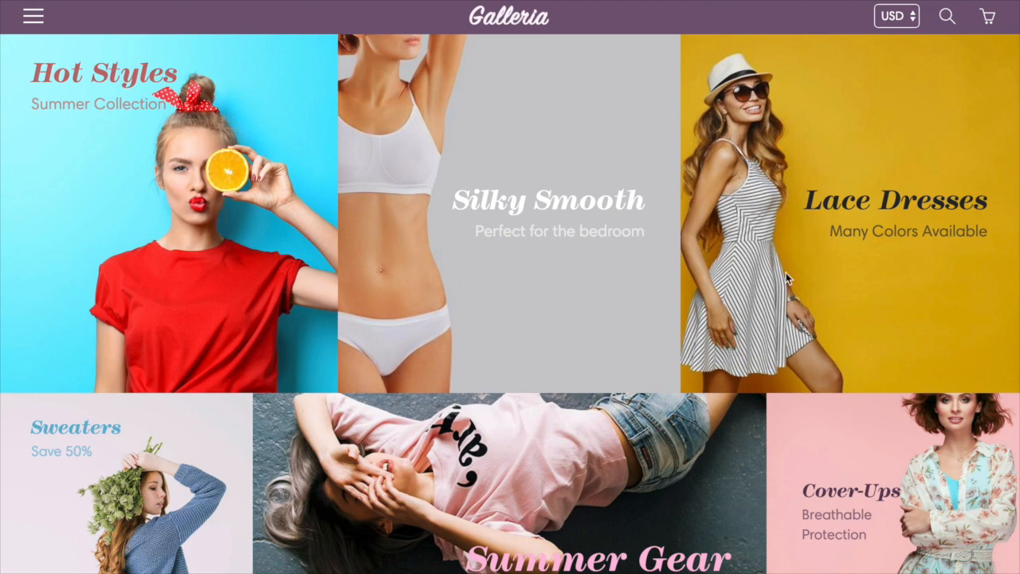
Step: Begin adding a new section to the home page from the Sections sidebar
{"action": "scroll", "scroll_direction": "down", "scroll_amount": 3}
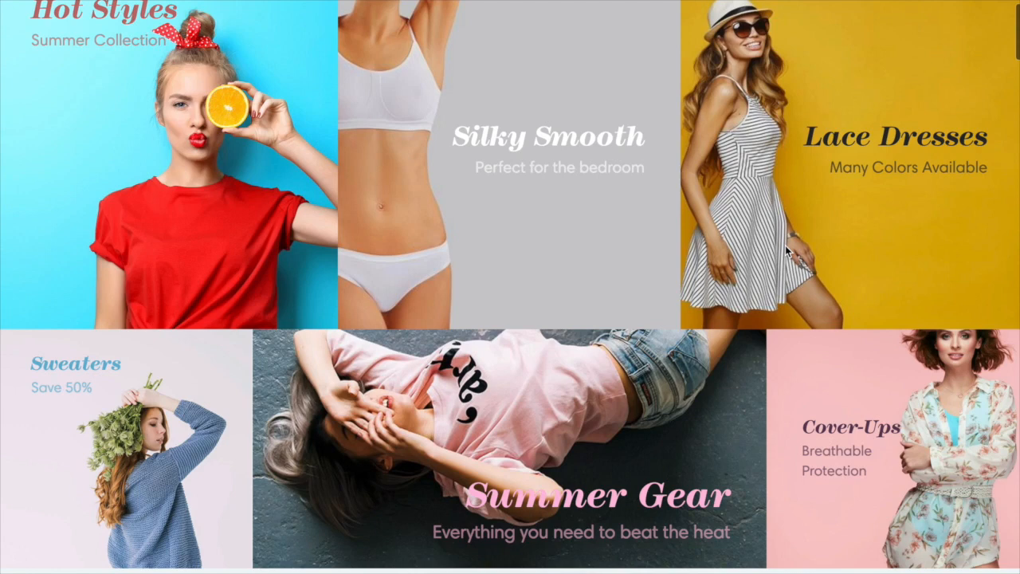
{"action": "scroll", "scroll_direction": "down", "scroll_amount": 3}
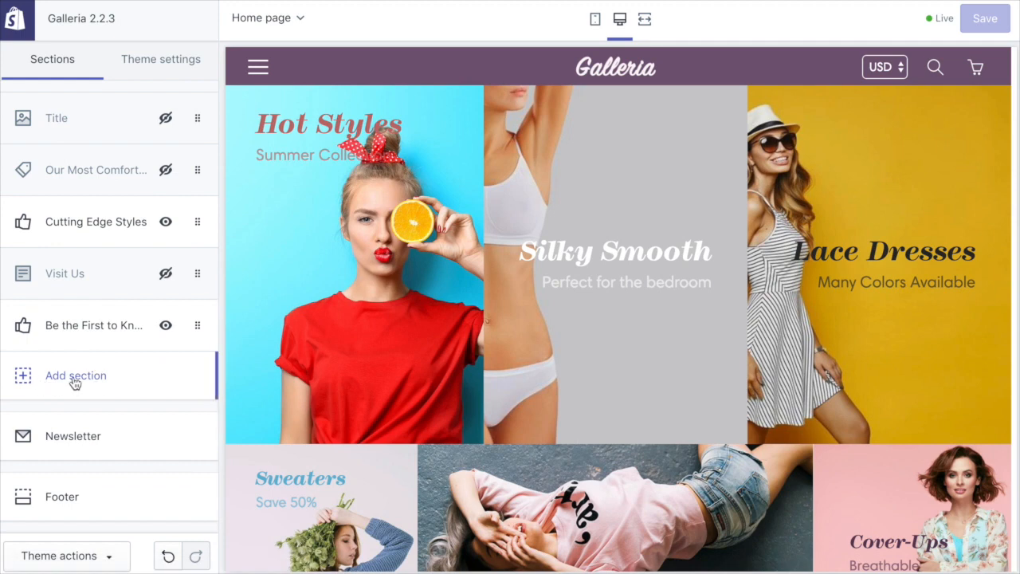
{"action": "mouse_move", "coordinate": [83, 386]}
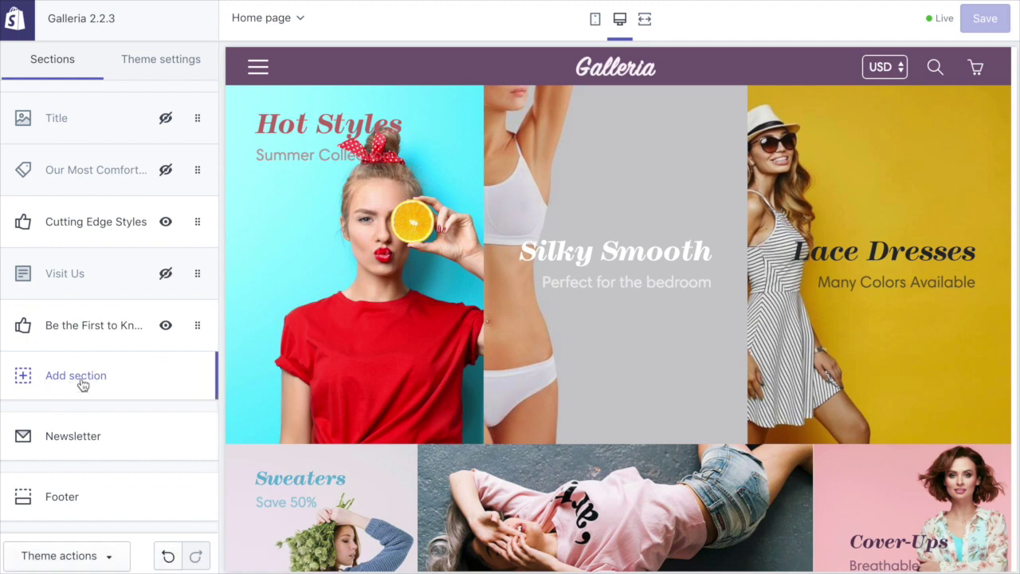
{"action": "left_click", "coordinate": [75, 377]}
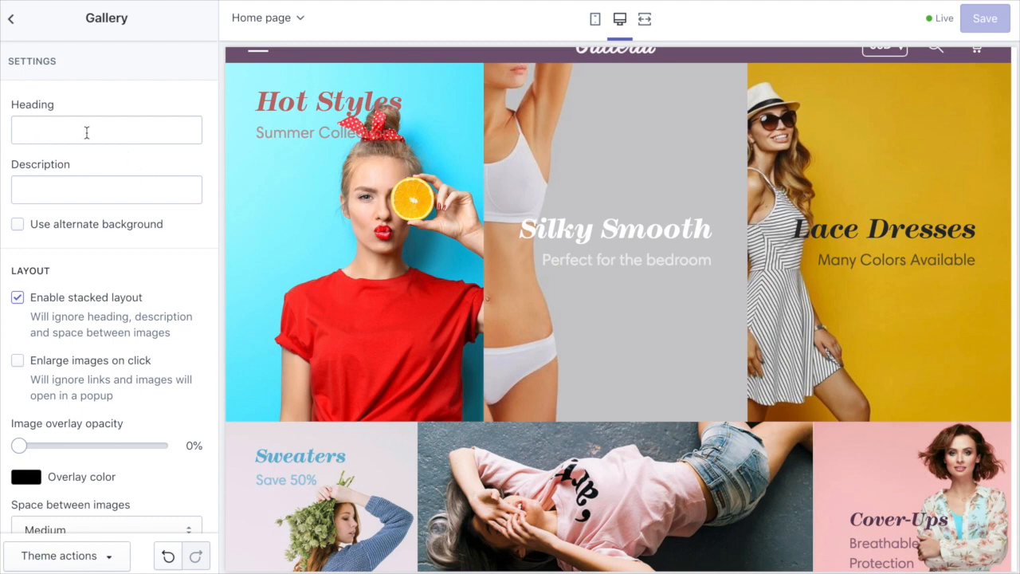
{"action": "mouse_move", "coordinate": [397, 208]}
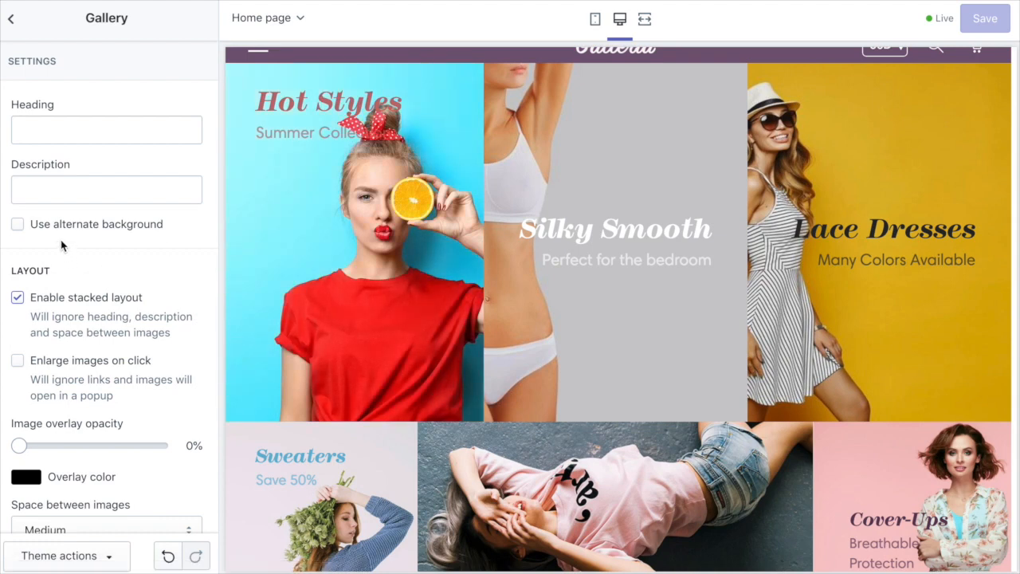
{"action": "mouse_move", "coordinate": [160, 295]}
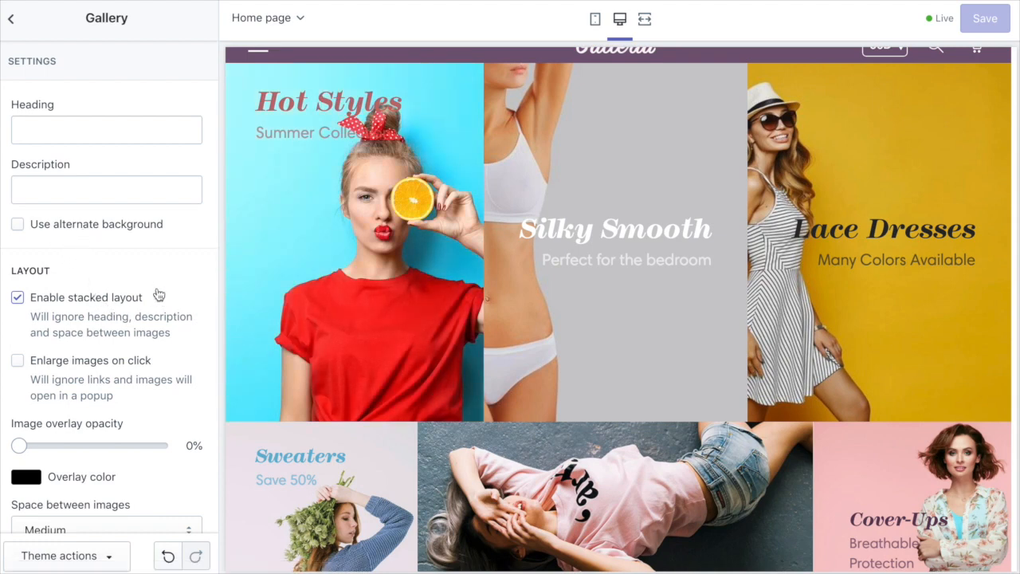
{"action": "scroll", "scroll_direction": "down", "scroll_amount": 3}
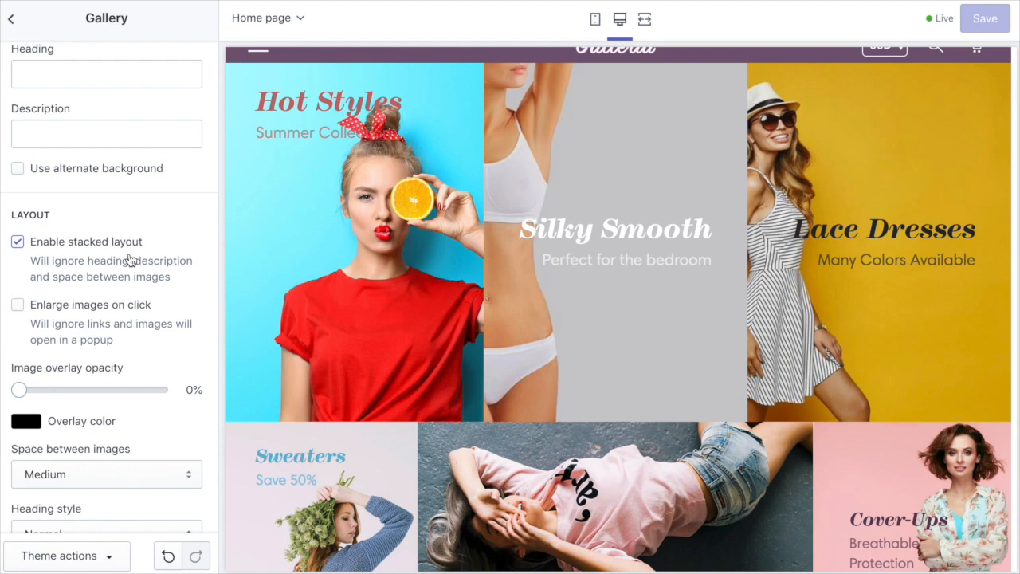
{"action": "mouse_move", "coordinate": [904, 265]}
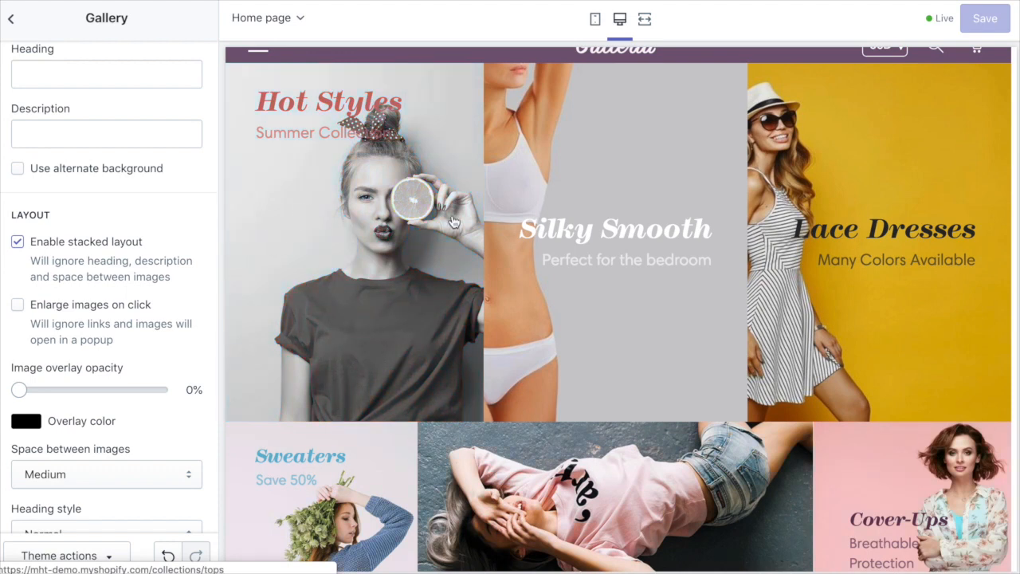
{"action": "left_click", "coordinate": [17, 242]}
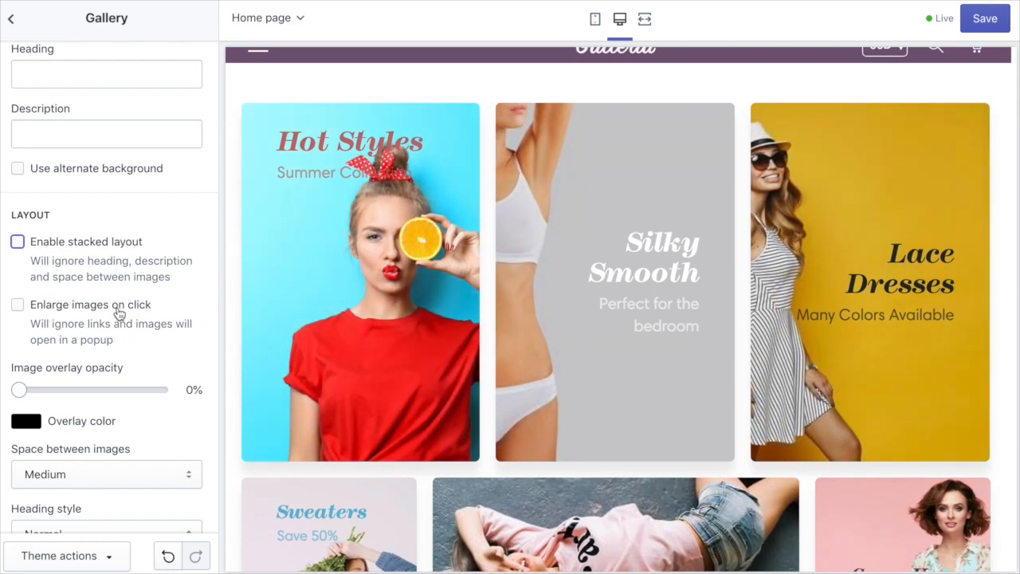
{"action": "mouse_move", "coordinate": [93, 478]}
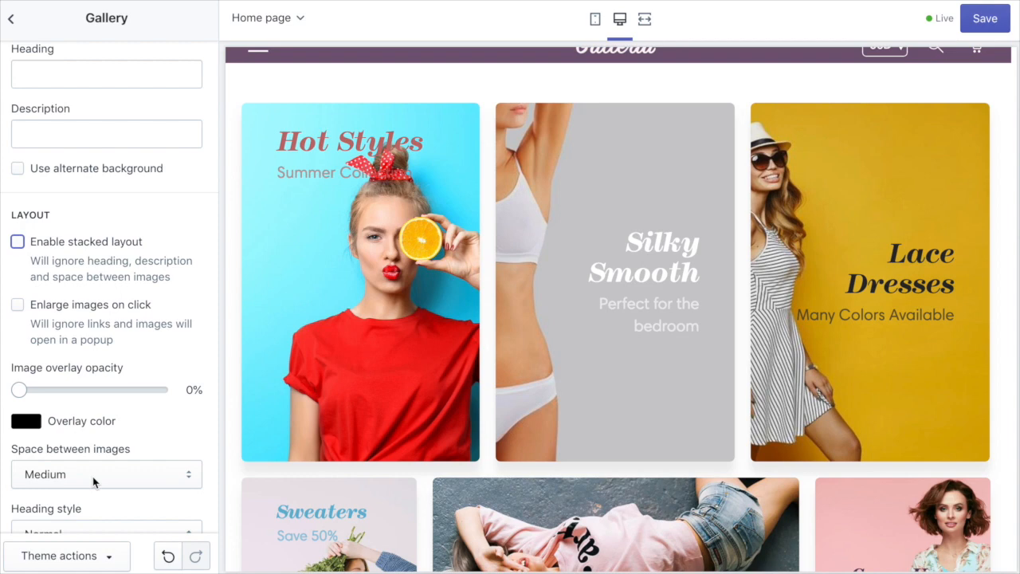
{"action": "mouse_move", "coordinate": [104, 478]}
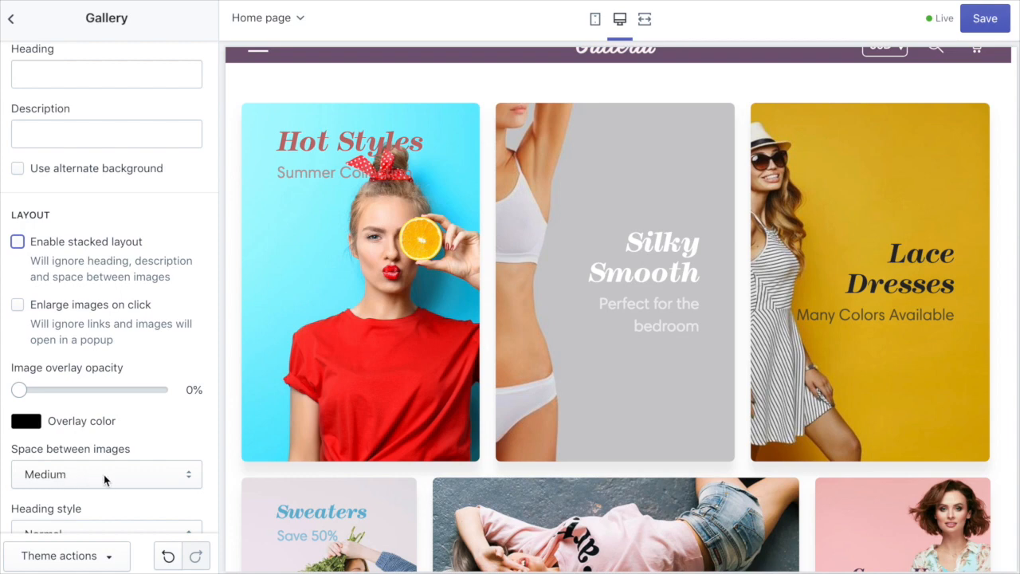
{"action": "left_click", "coordinate": [18, 242]}
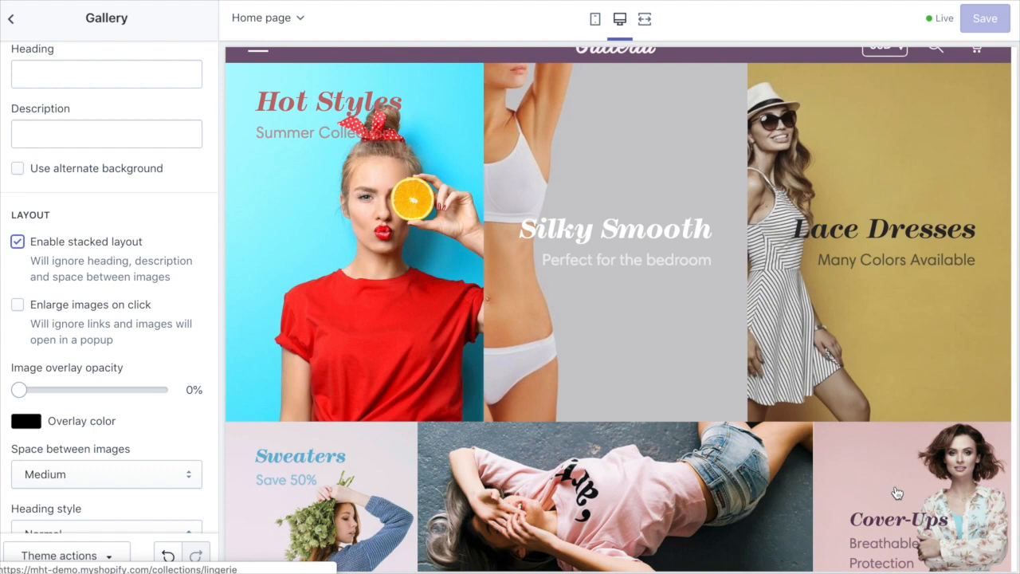
Step: Set the Gallery section's hover animation to 'Grayscale out'
{"action": "scroll", "scroll_direction": "down", "scroll_amount": 3}
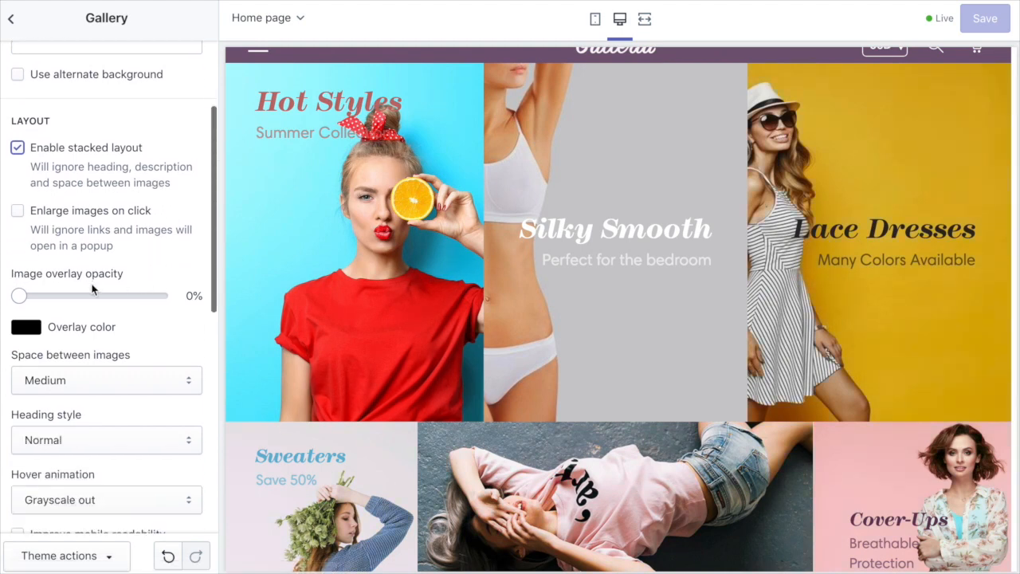
{"action": "mouse_move", "coordinate": [586, 269]}
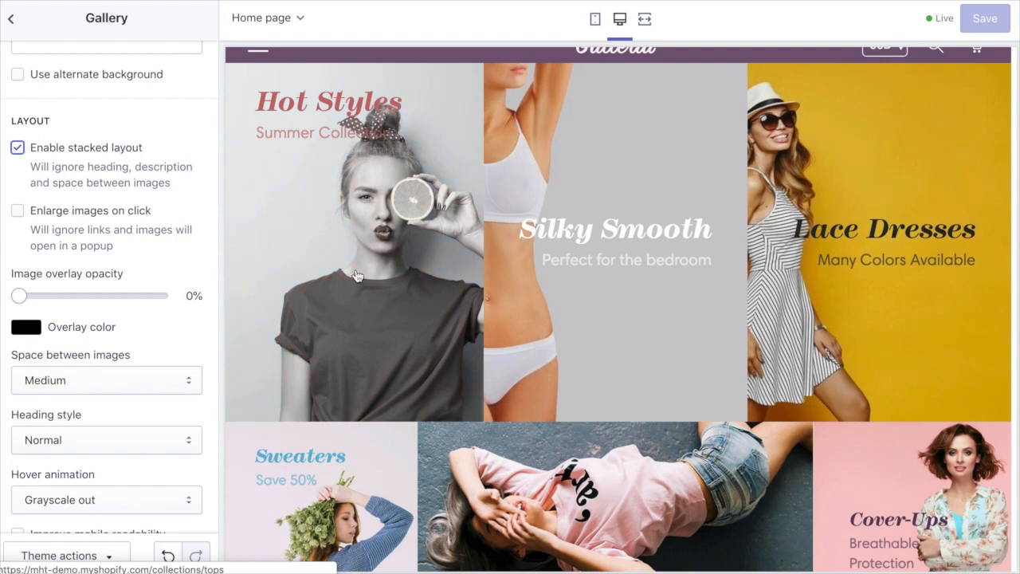
{"action": "mouse_move", "coordinate": [486, 211]}
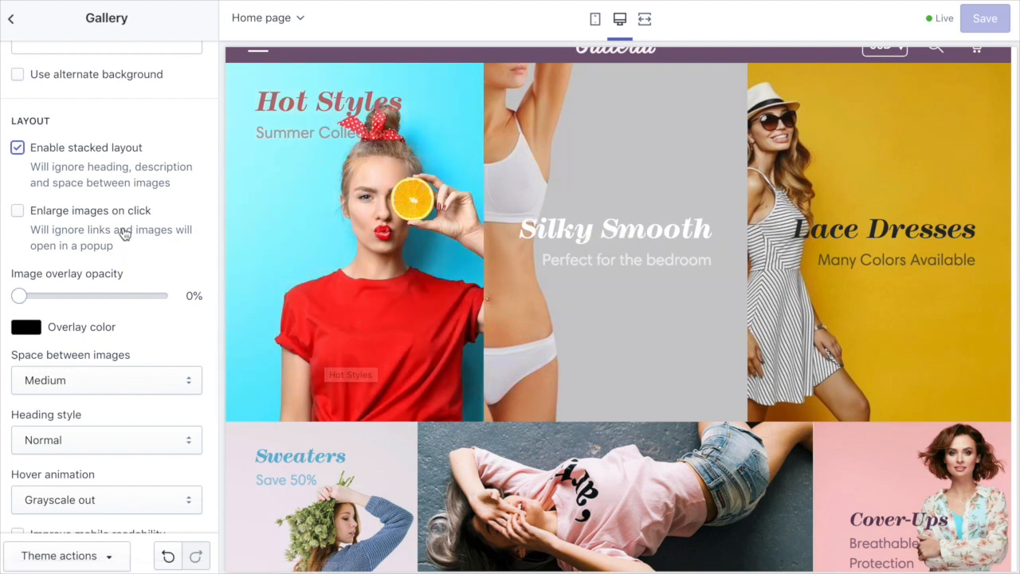
{"action": "scroll", "scroll_direction": "down", "scroll_amount": 3}
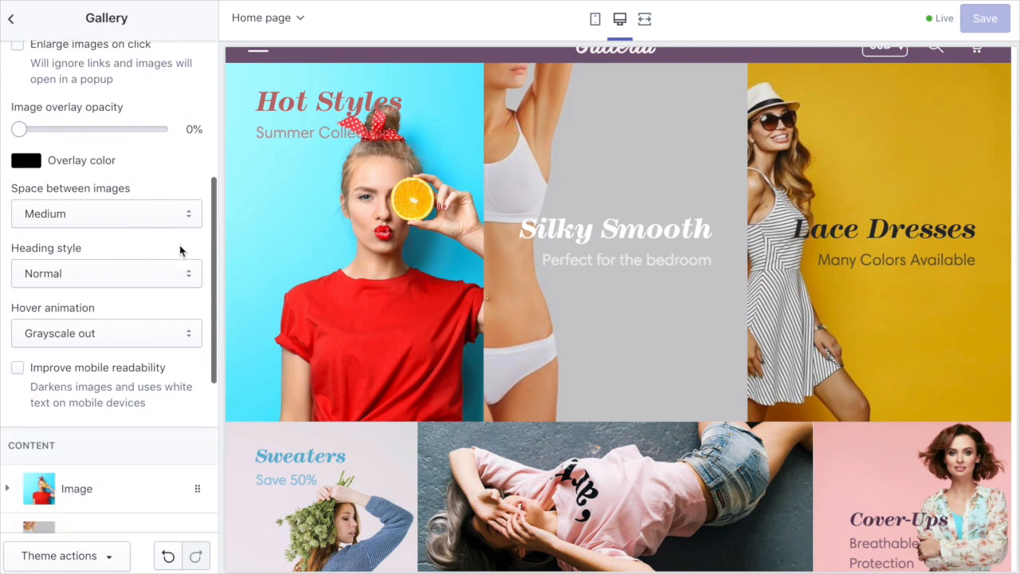
{"action": "scroll", "scroll_direction": "down", "scroll_amount": 3}
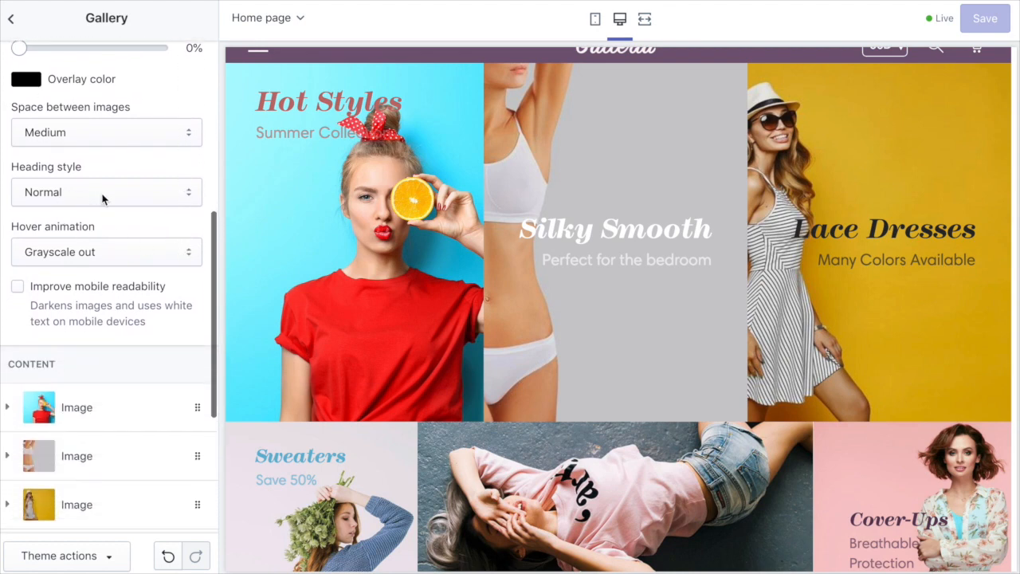
{"action": "mouse_move", "coordinate": [268, 268]}
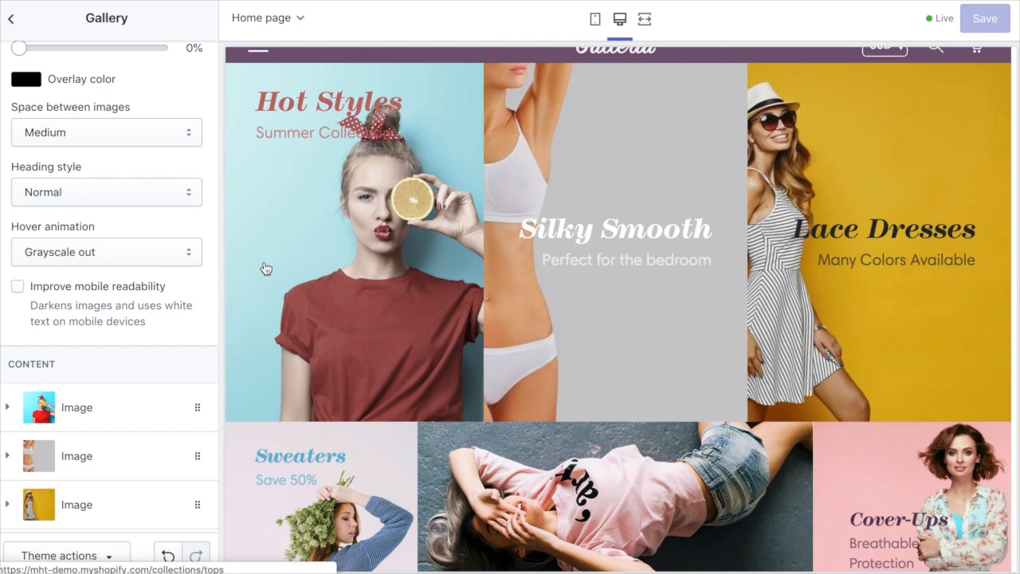
{"action": "mouse_move", "coordinate": [451, 259]}
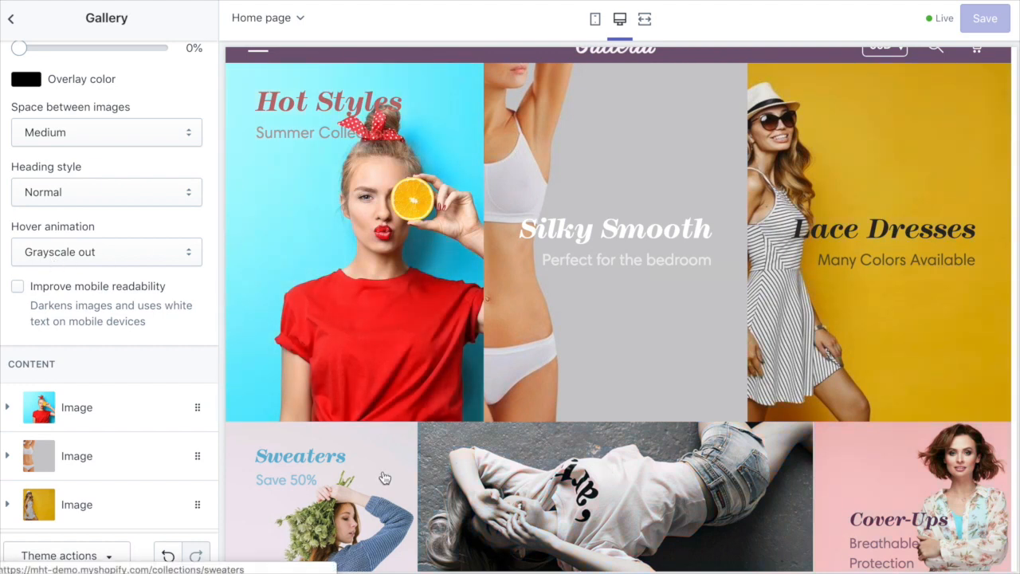
{"action": "left_click", "coordinate": [105, 252]}
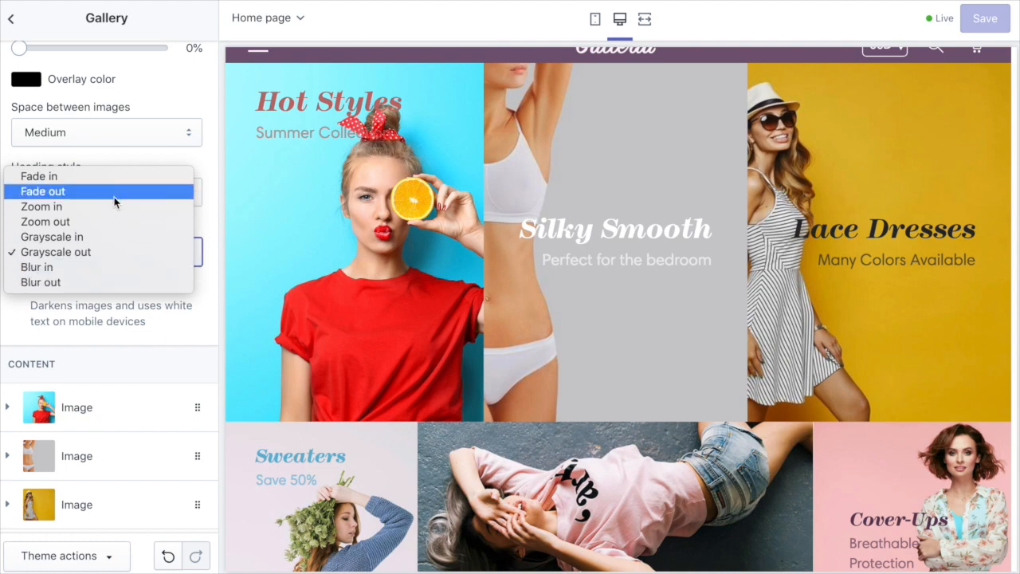
{"action": "mouse_move", "coordinate": [194, 327]}
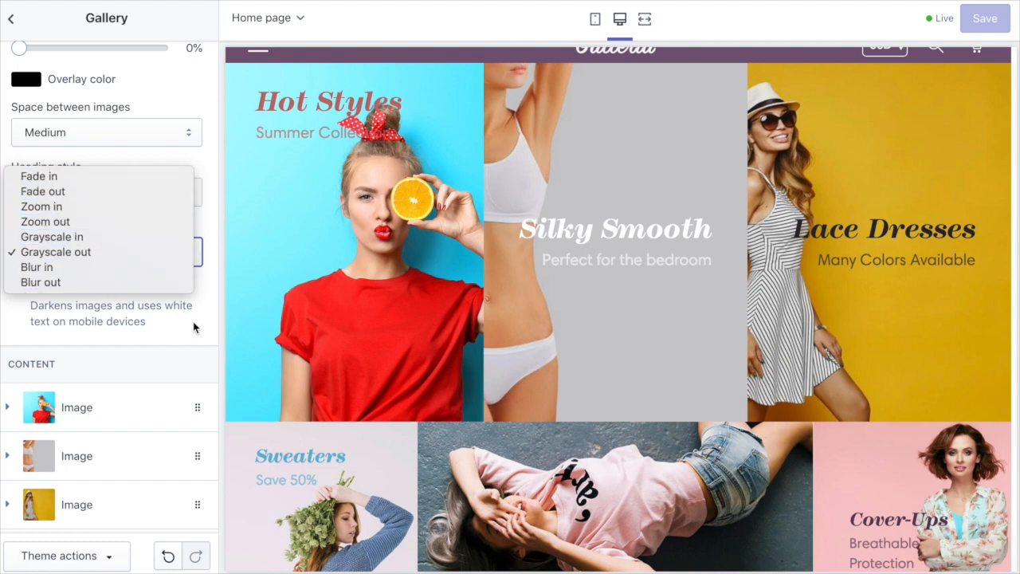
{"action": "left_click", "coordinate": [54, 252]}
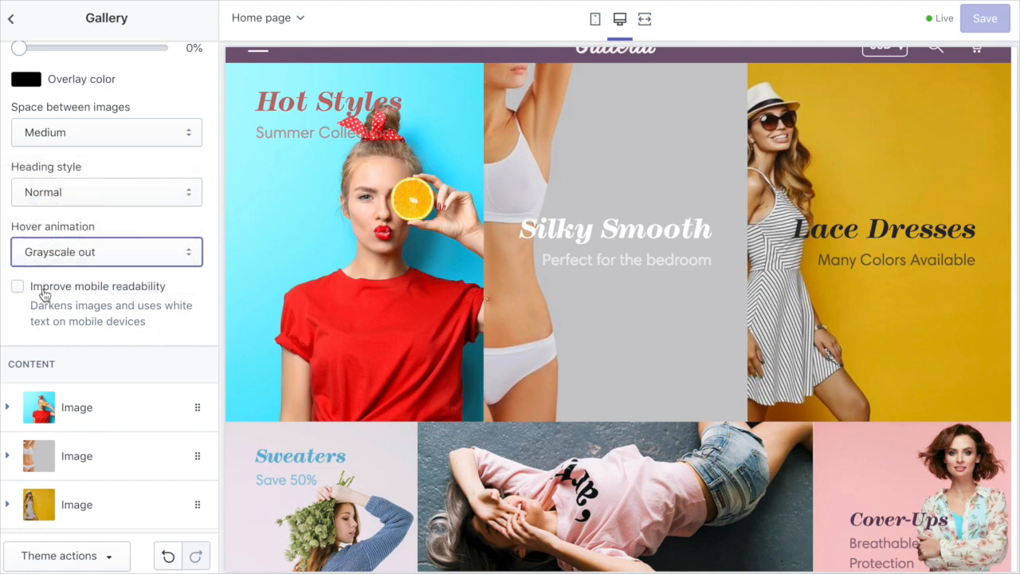
{"action": "mouse_move", "coordinate": [121, 294]}
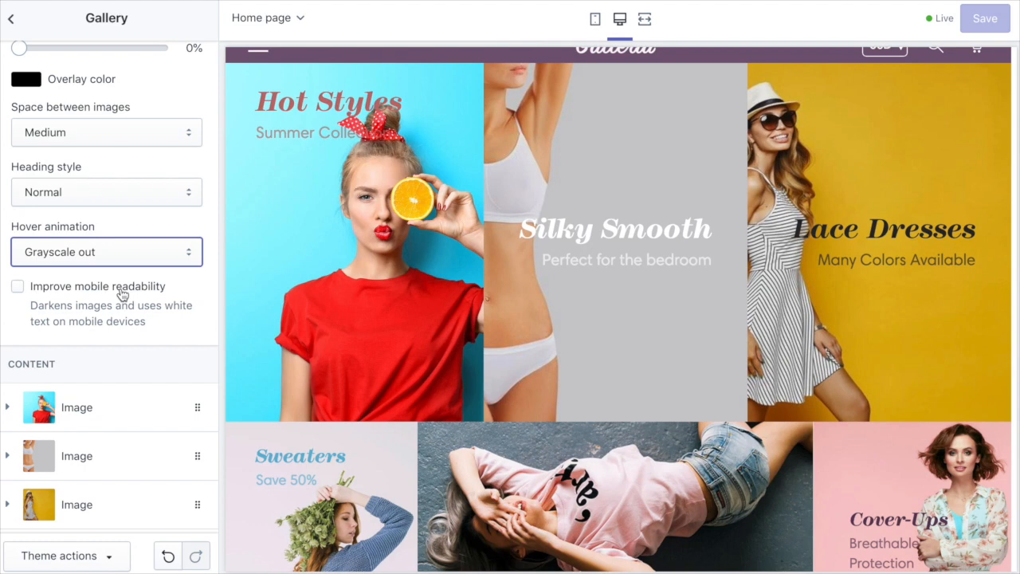
{"action": "mouse_move", "coordinate": [361, 231]}
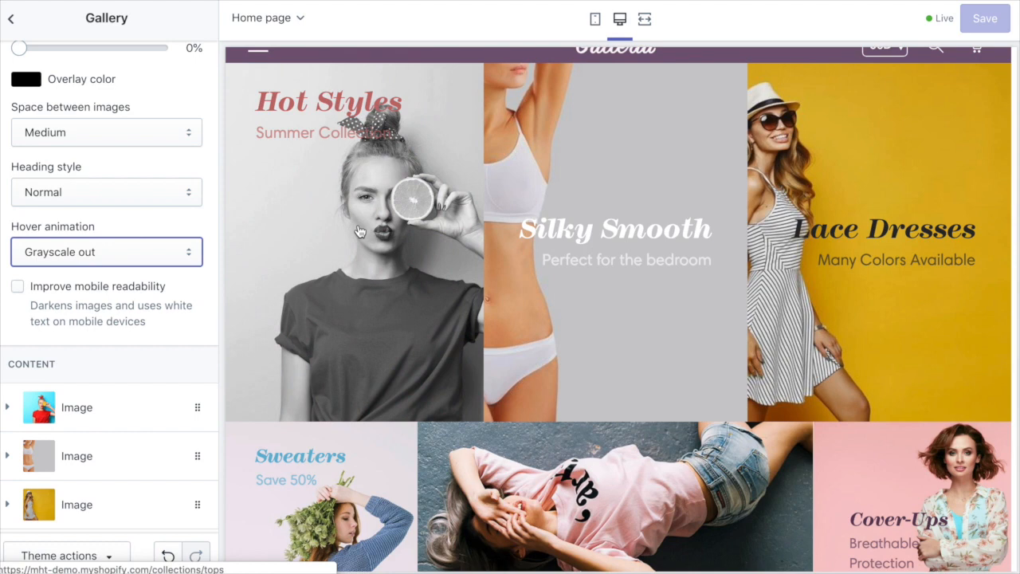
{"action": "mouse_move", "coordinate": [357, 231]}
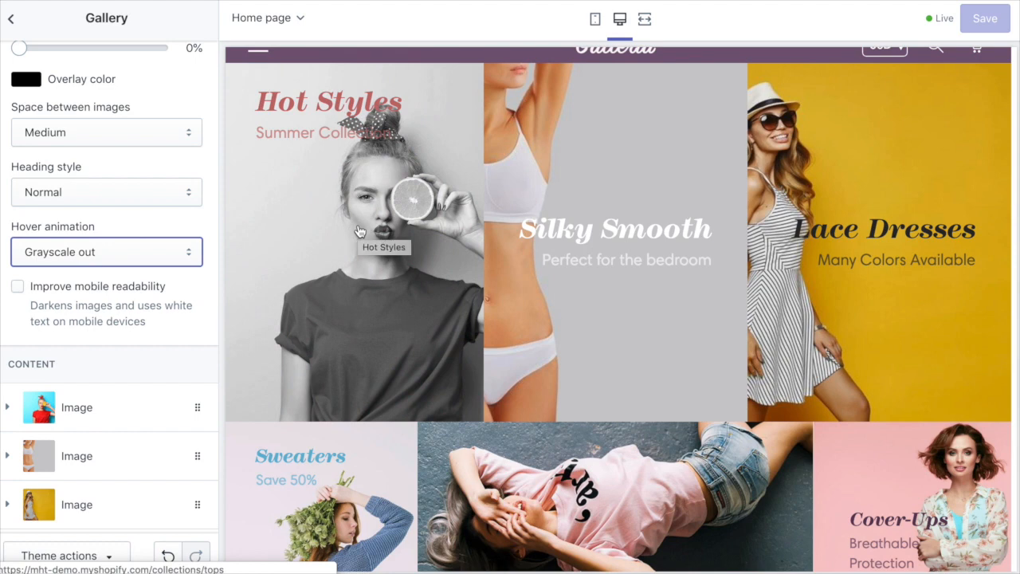
{"action": "mouse_move", "coordinate": [322, 179]}
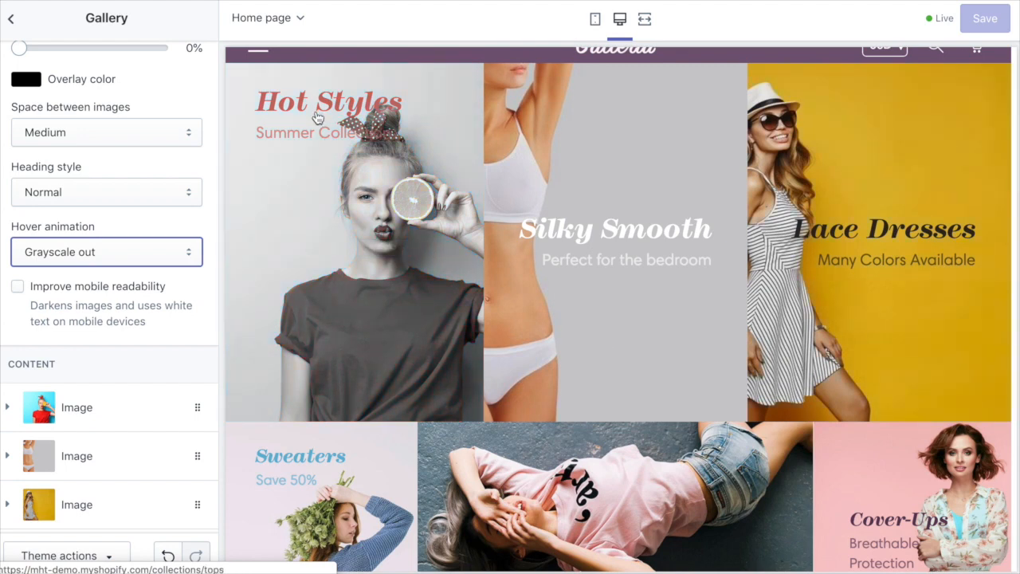
{"action": "mouse_move", "coordinate": [311, 388]}
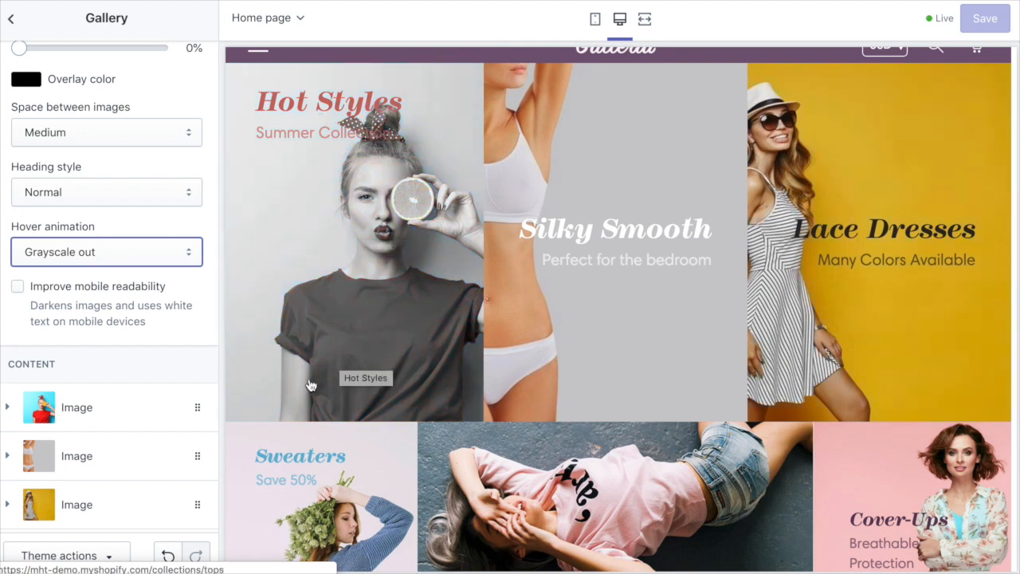
{"action": "mouse_move", "coordinate": [329, 274]}
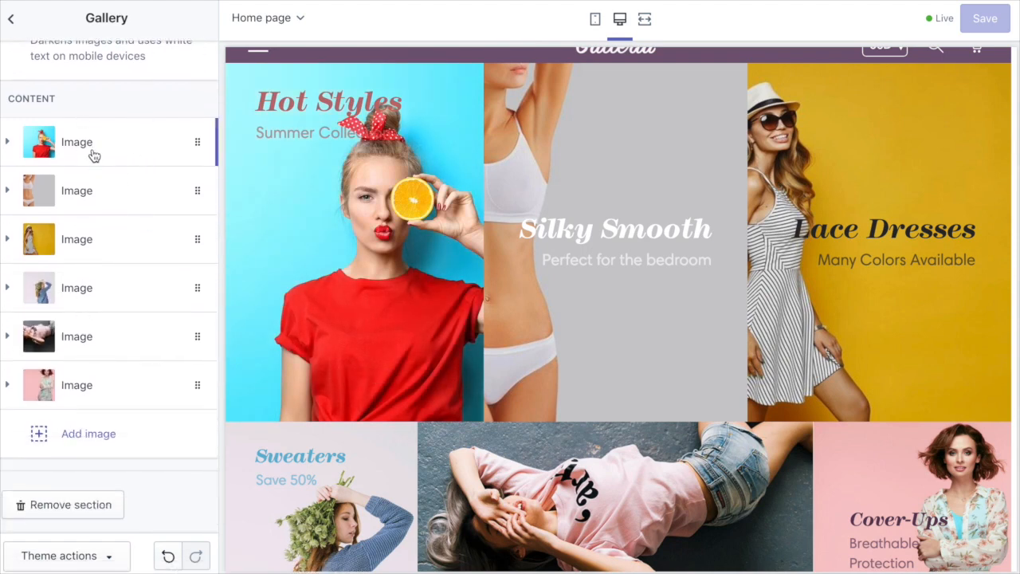
Step: Review the Hot Styles image block's heading, description, link and column settings
{"action": "left_click", "coordinate": [76, 142]}
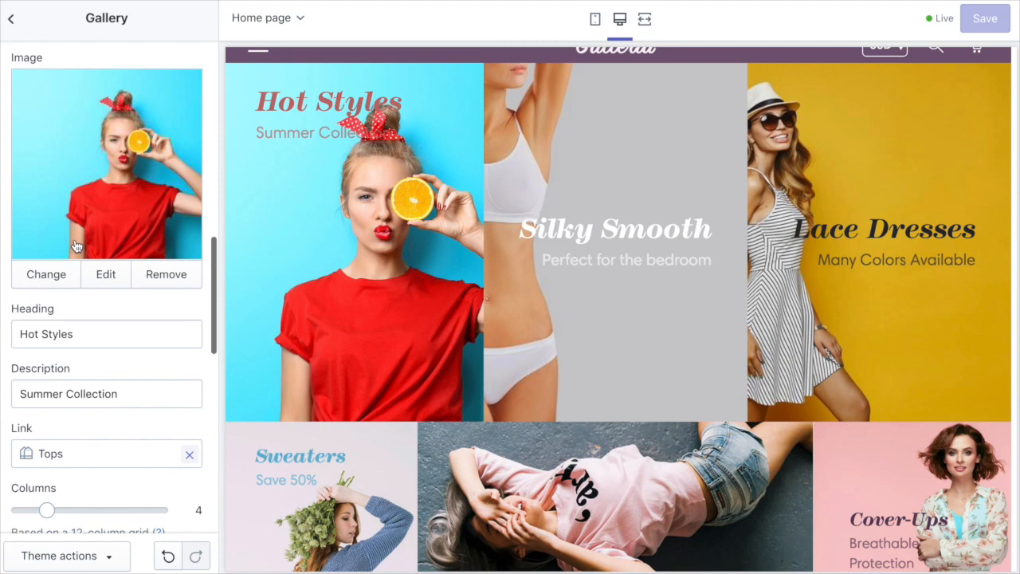
{"action": "scroll", "scroll_direction": "down", "scroll_amount": 3}
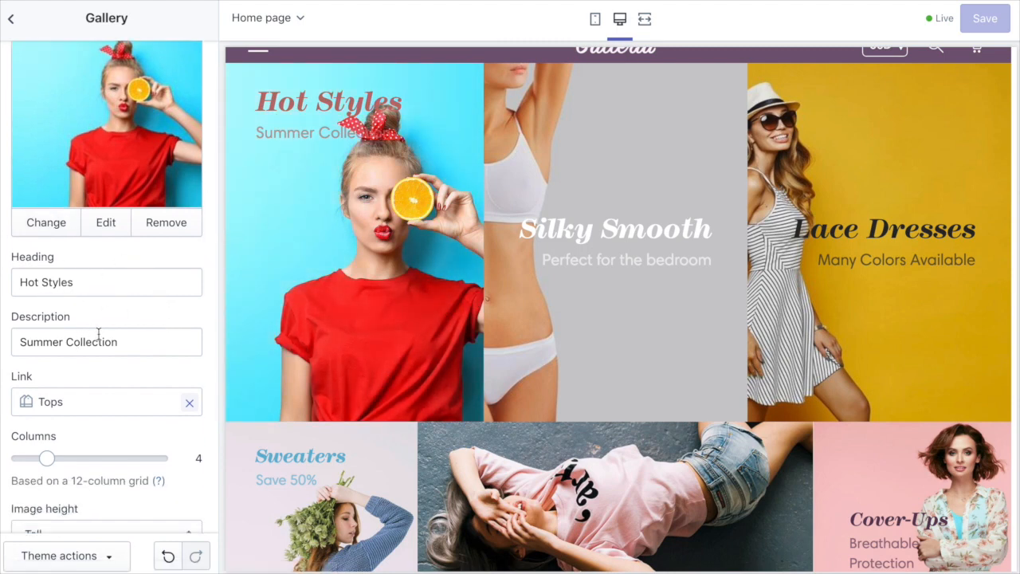
{"action": "scroll", "scroll_direction": "down", "scroll_amount": 3}
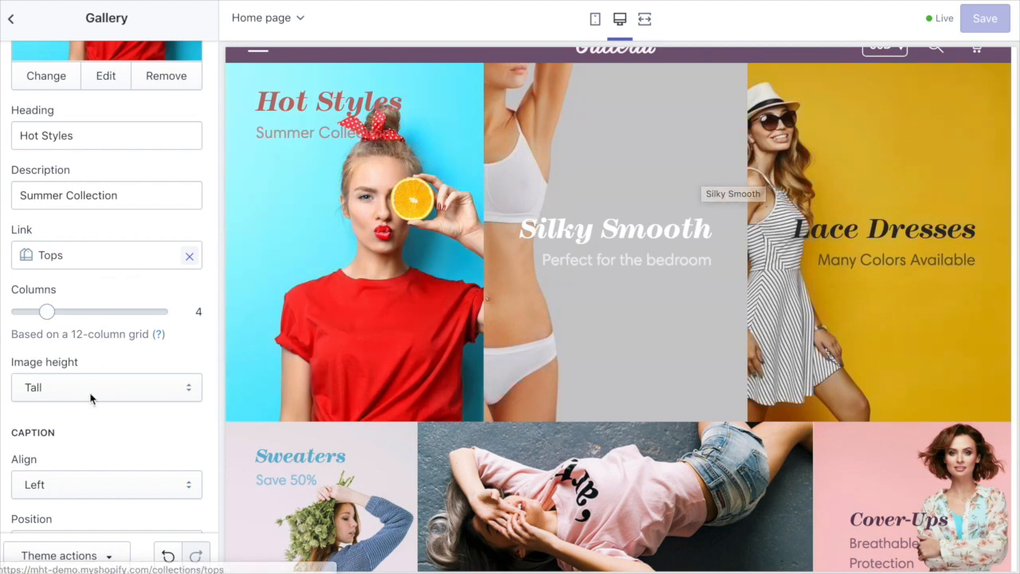
{"action": "mouse_move", "coordinate": [355, 370]}
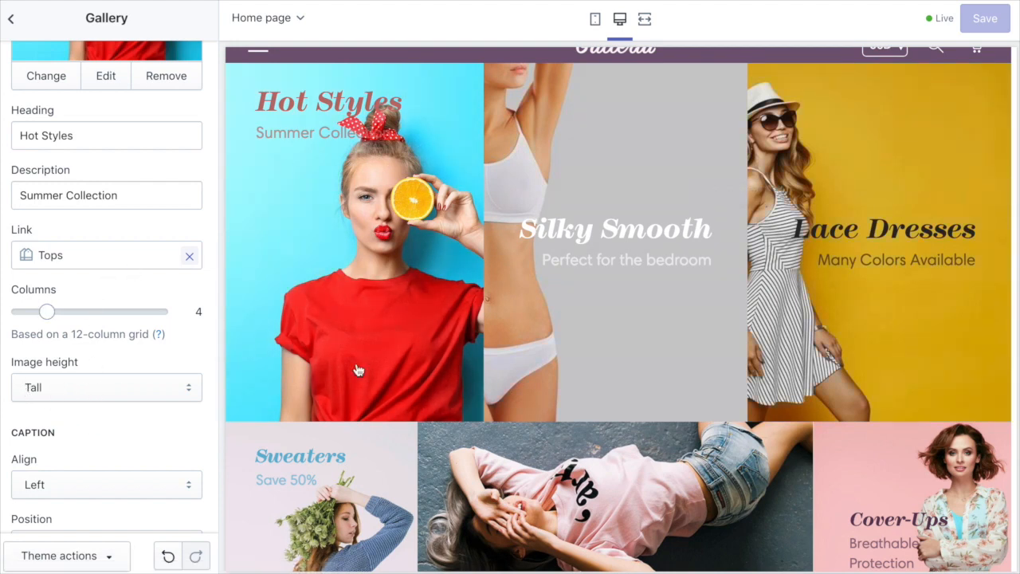
{"action": "mouse_move", "coordinate": [77, 389]}
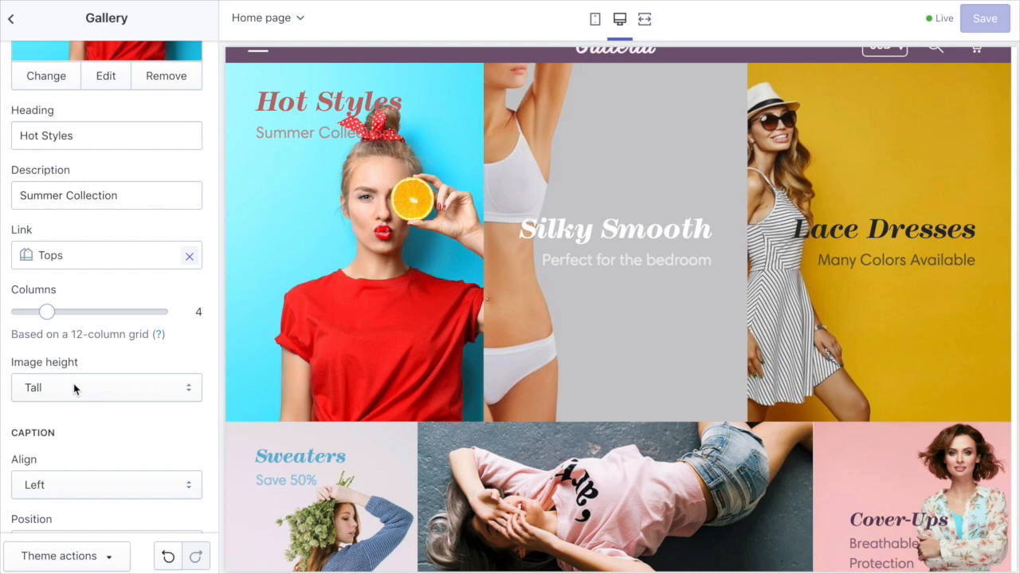
{"action": "scroll", "scroll_direction": "down", "scroll_amount": 3}
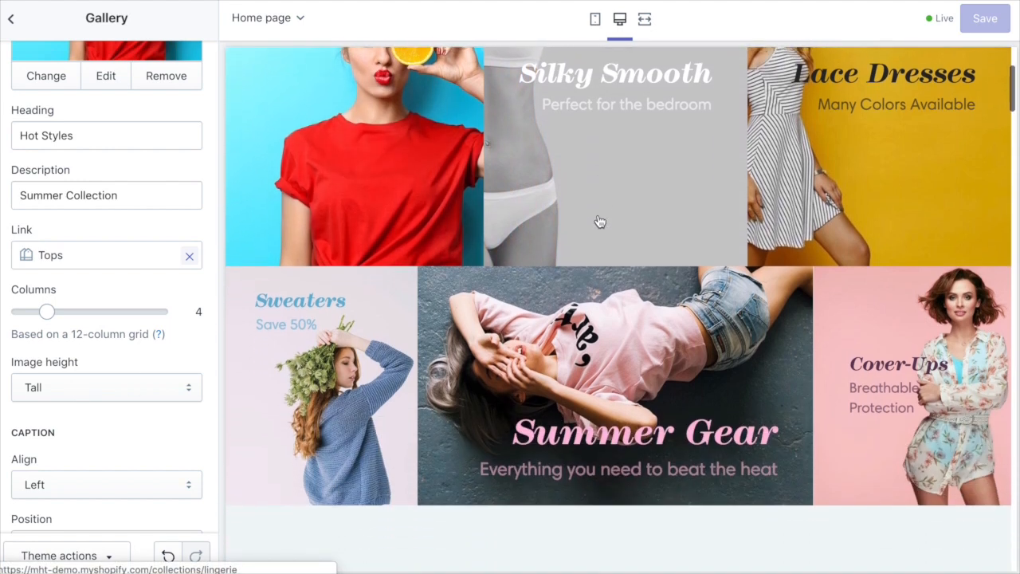
{"action": "scroll", "scroll_direction": "down", "scroll_amount": 3}
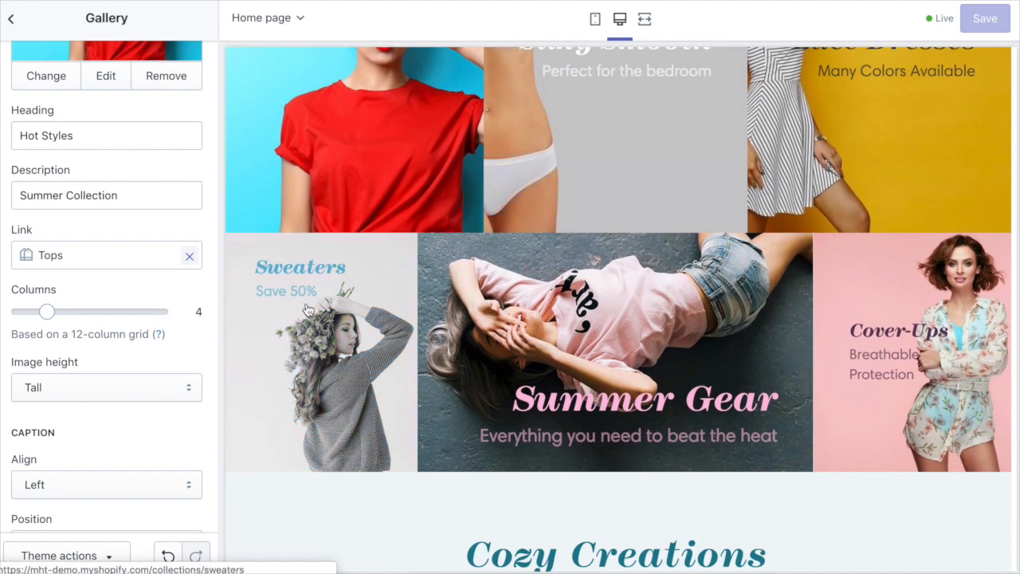
{"action": "scroll", "scroll_direction": "down", "scroll_amount": 3}
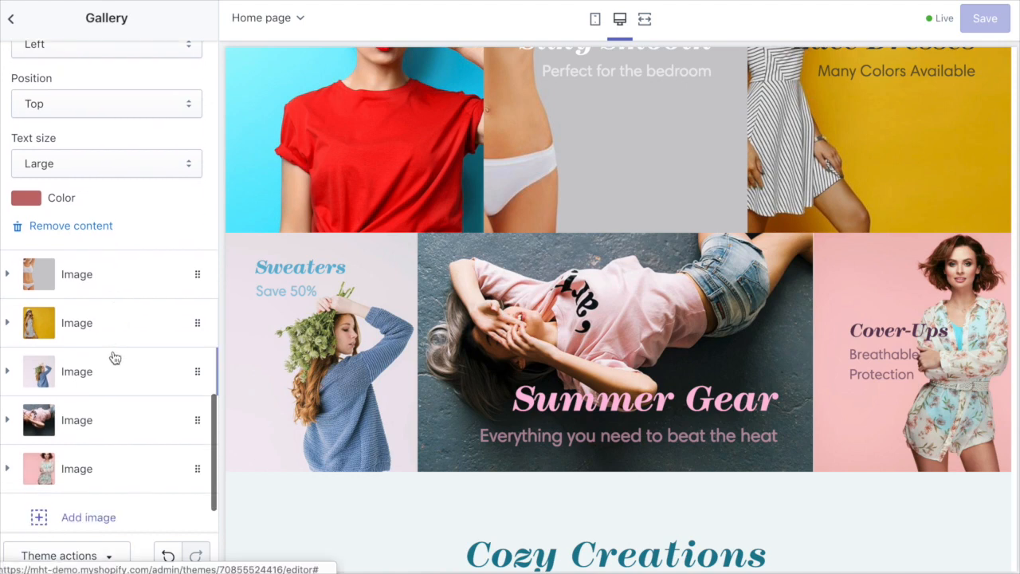
Step: Review the Sweaters image block's settings down to its caption options
{"action": "left_click", "coordinate": [76, 372]}
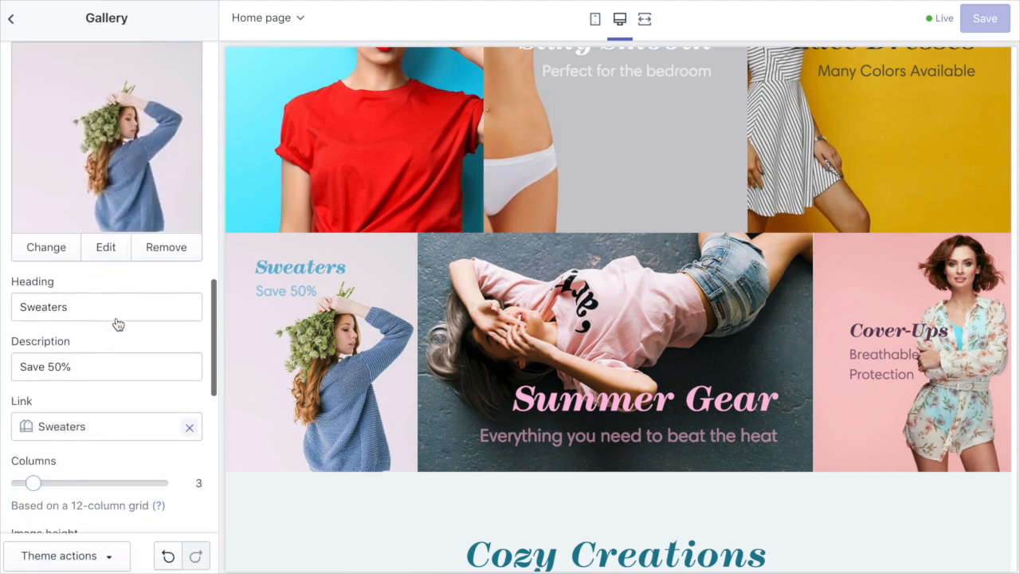
{"action": "scroll", "scroll_direction": "down", "scroll_amount": 3}
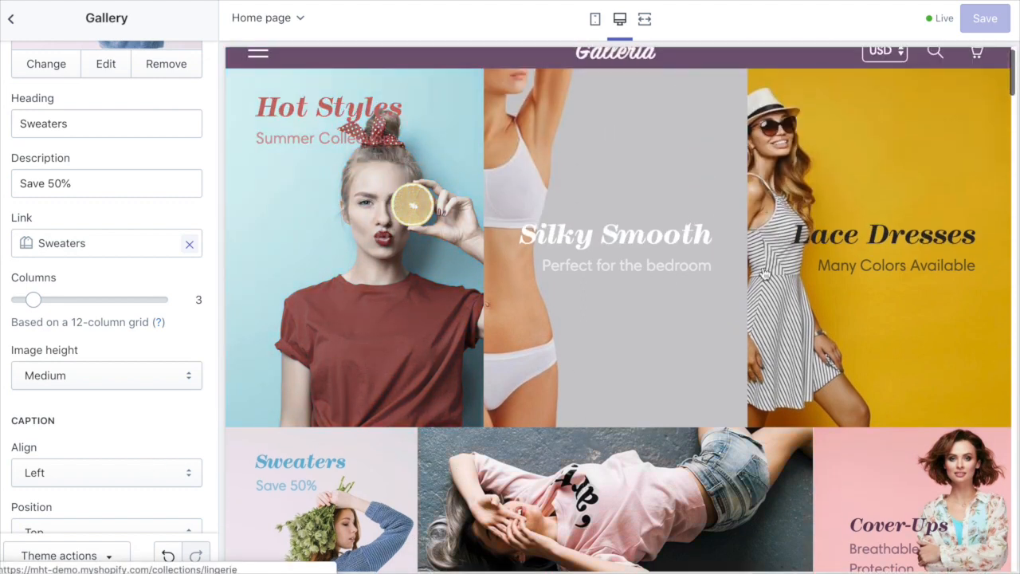
{"action": "scroll", "scroll_direction": "down", "scroll_amount": 3}
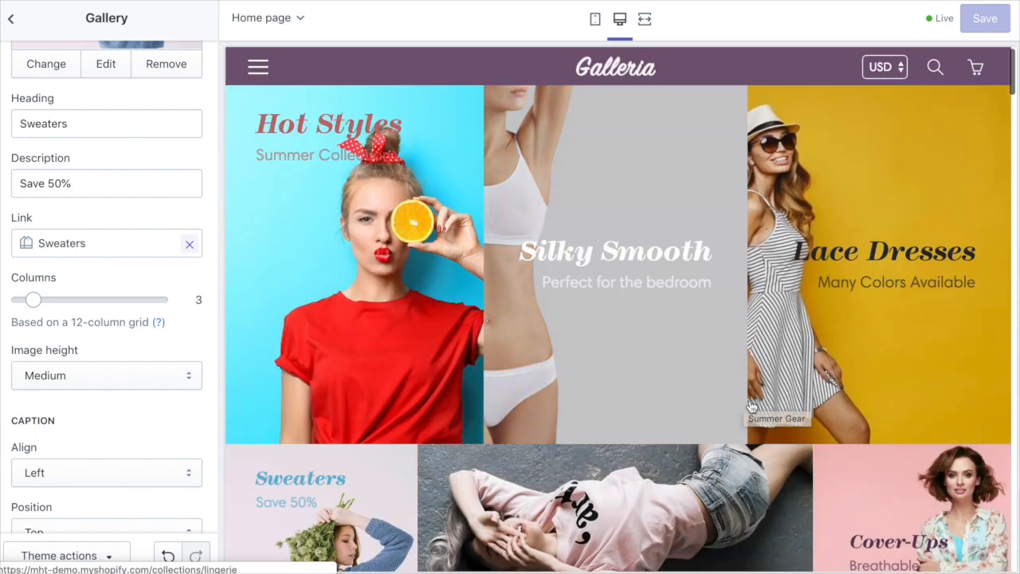
{"action": "scroll", "scroll_direction": "down", "scroll_amount": 3}
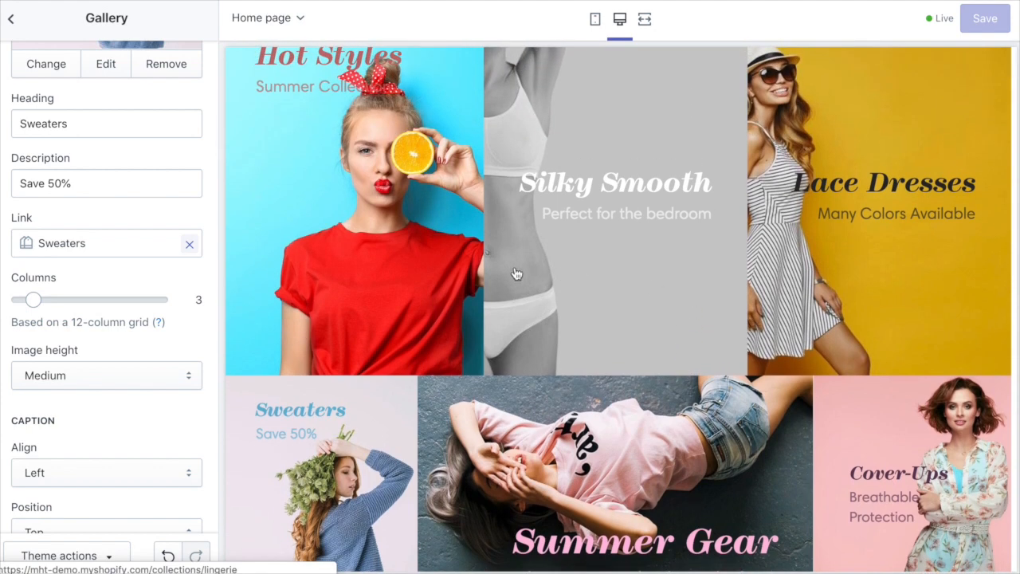
{"action": "scroll", "scroll_direction": "down", "scroll_amount": 3}
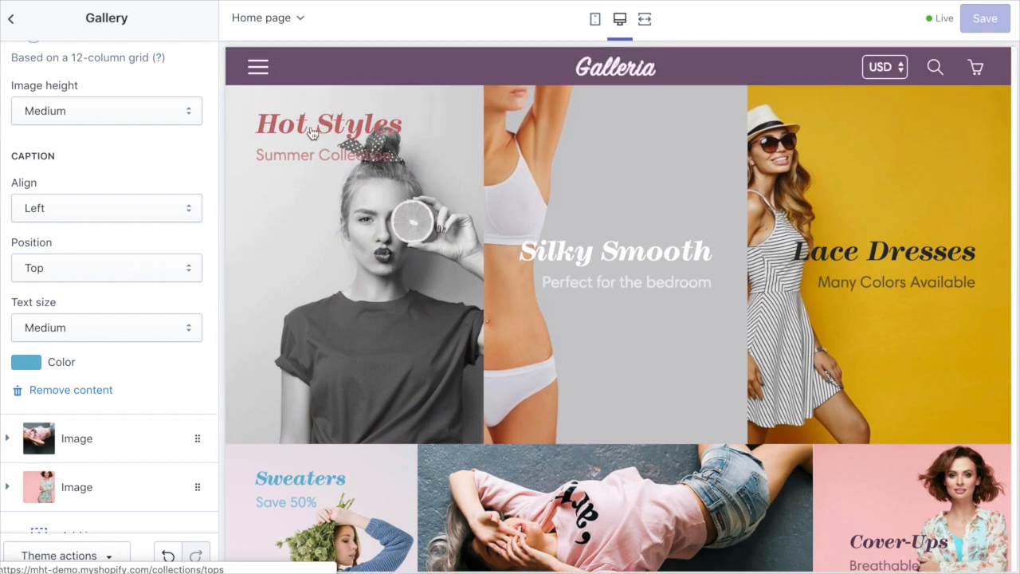
{"action": "mouse_move", "coordinate": [338, 174]}
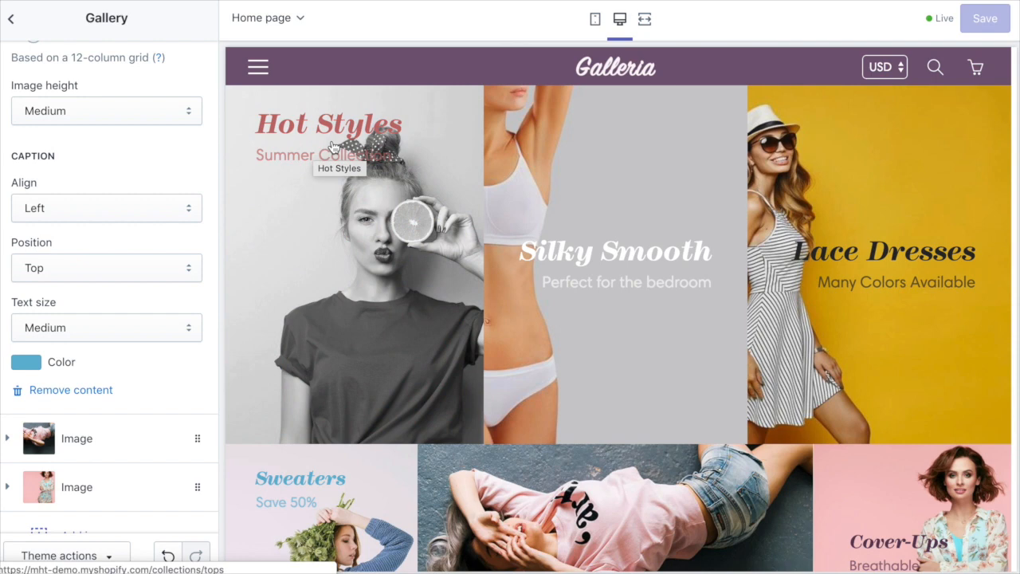
{"action": "mouse_move", "coordinate": [341, 184]}
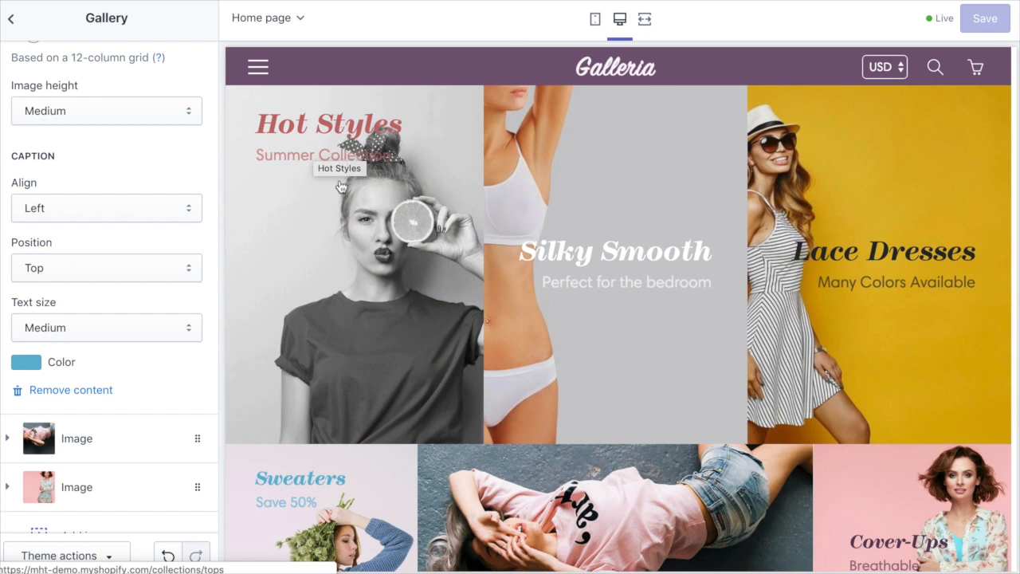
{"action": "mouse_move", "coordinate": [269, 169]}
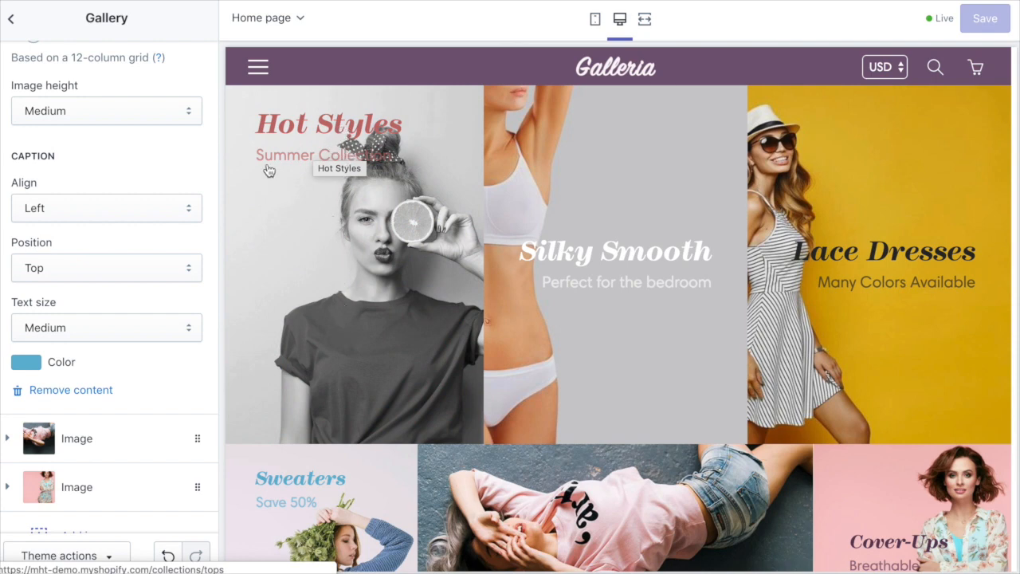
{"action": "mouse_move", "coordinate": [494, 146]}
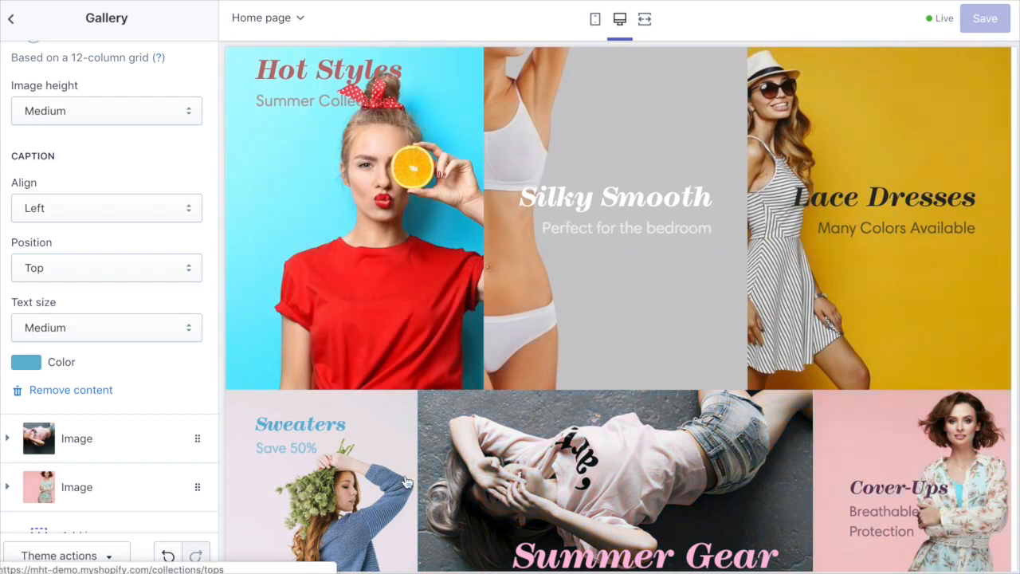
{"action": "mouse_move", "coordinate": [290, 421]}
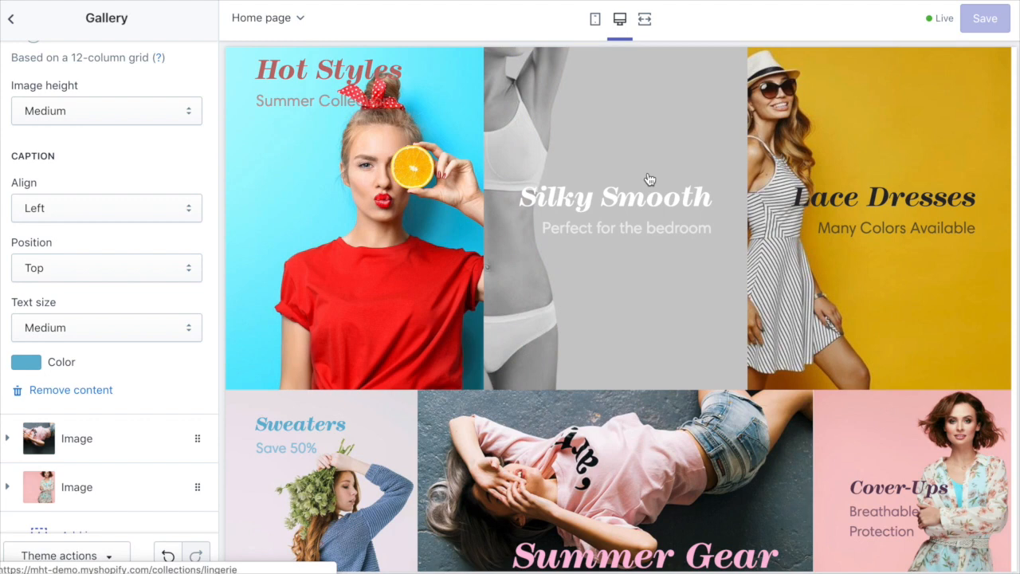
Step: Look over the image block's caption alignment, position, size and color settings
{"action": "scroll", "scroll_direction": "down", "scroll_amount": 3}
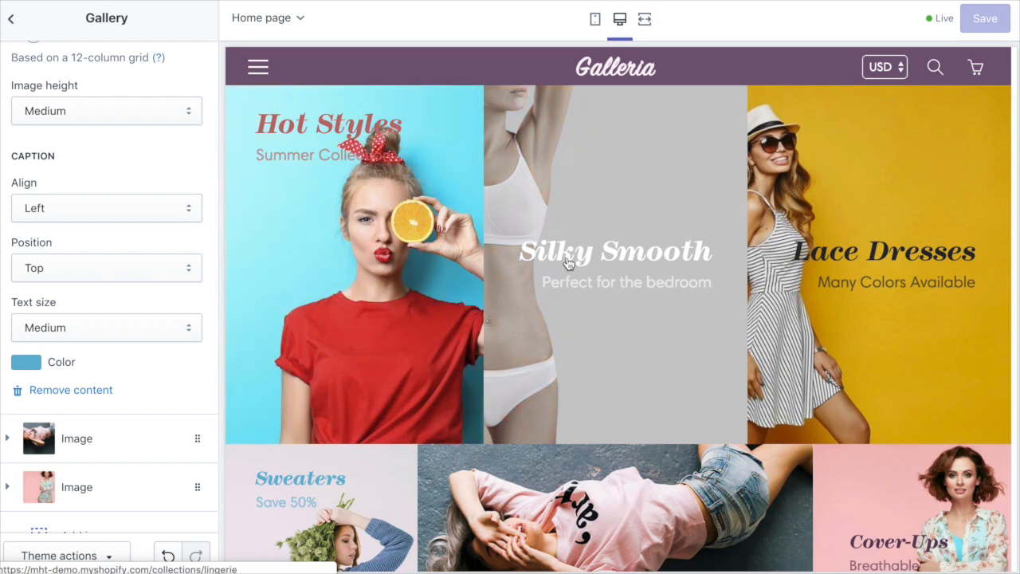
{"action": "mouse_move", "coordinate": [574, 263]}
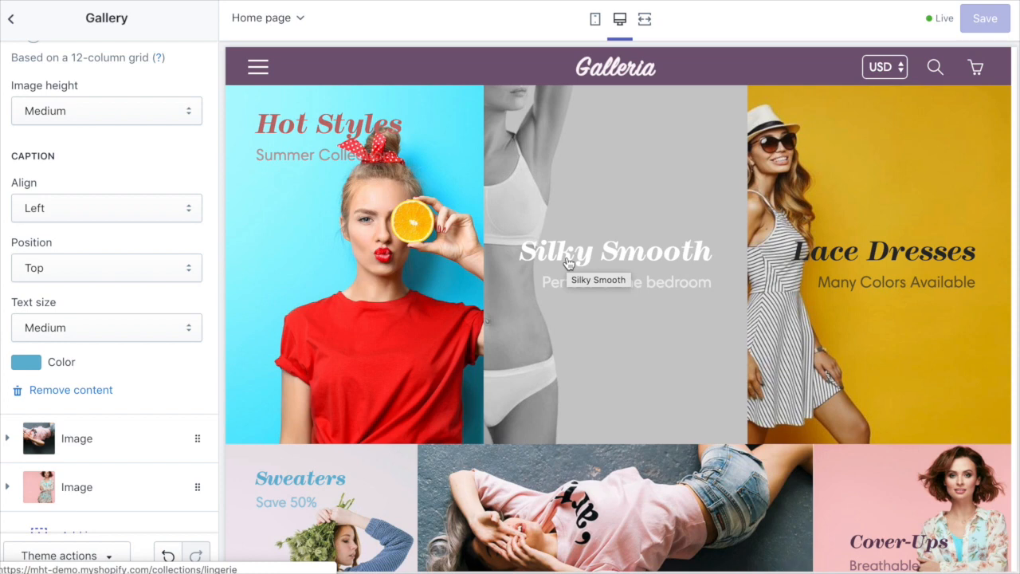
{"action": "mouse_move", "coordinate": [667, 246]}
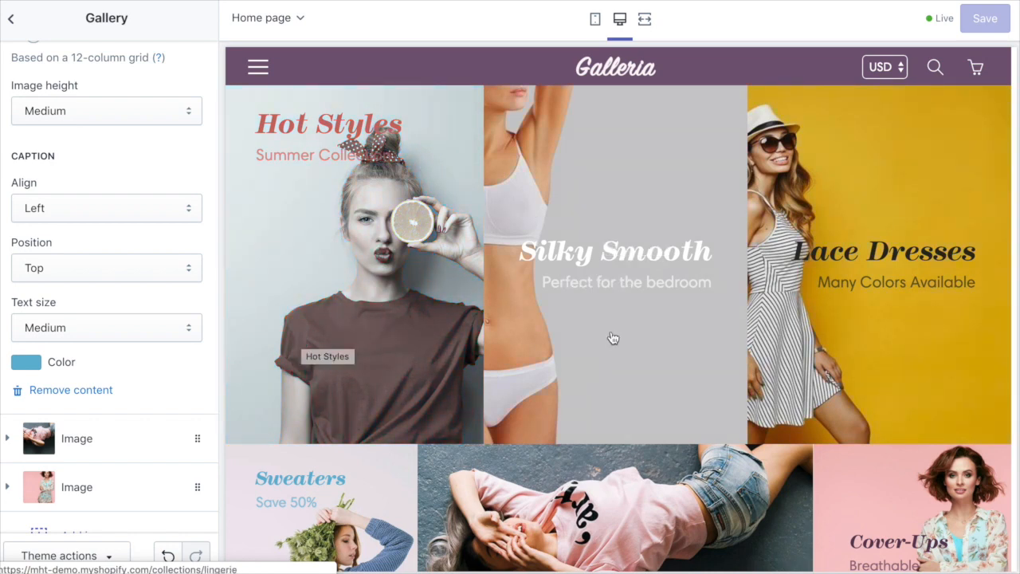
{"action": "mouse_move", "coordinate": [430, 328]}
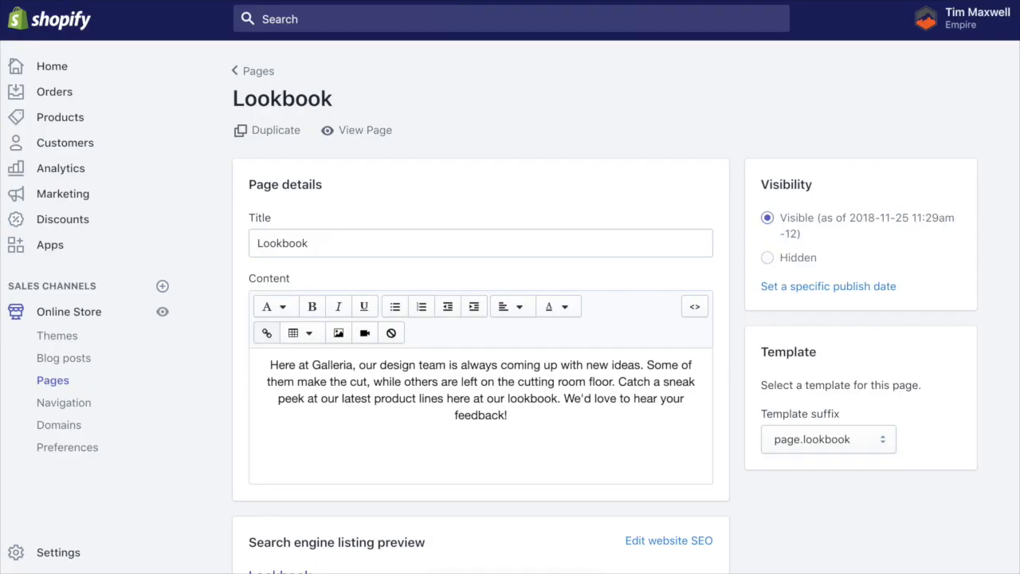
{"action": "mouse_move", "coordinate": [138, 207]}
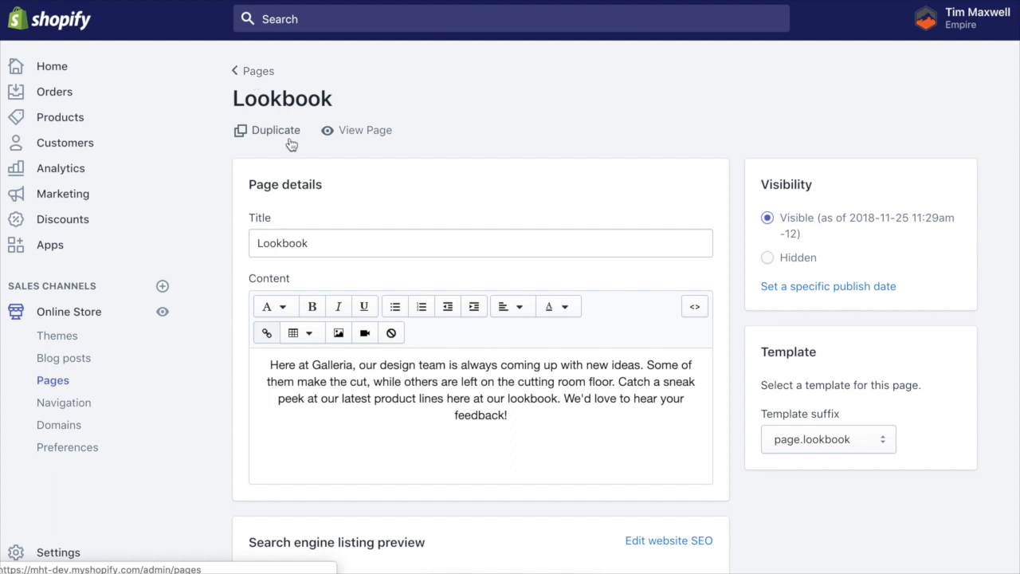
Step: Keep the page.lookbook template on the Lookbook page and launch it in the theme editor
{"action": "scroll", "scroll_direction": "down", "scroll_amount": 3}
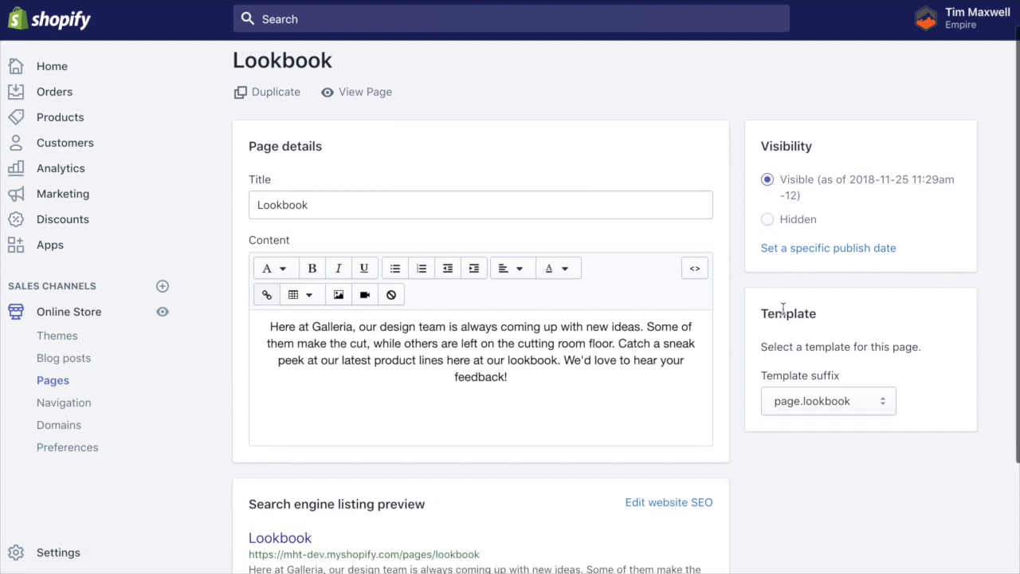
{"action": "mouse_move", "coordinate": [848, 411]}
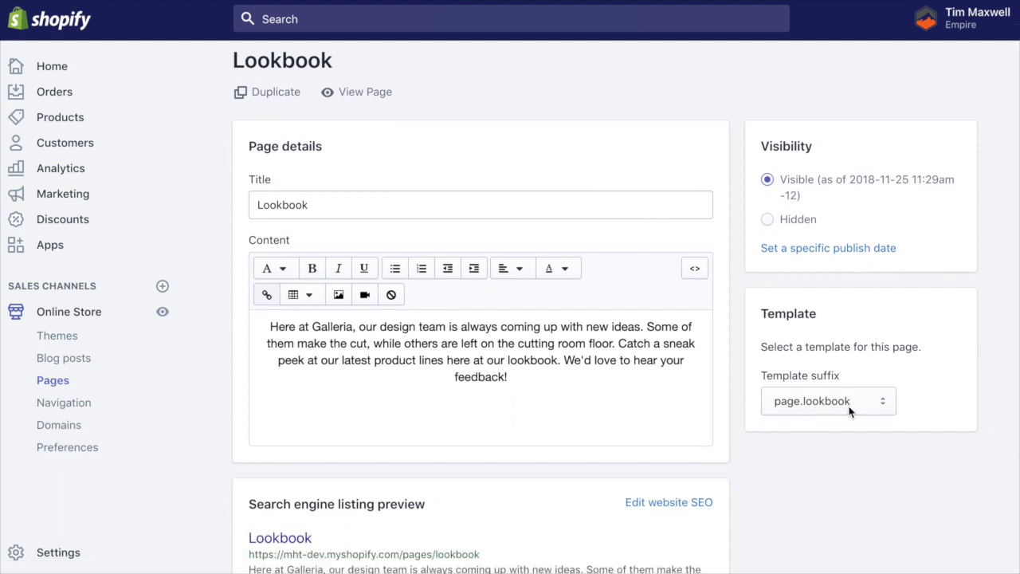
{"action": "left_click", "coordinate": [829, 402]}
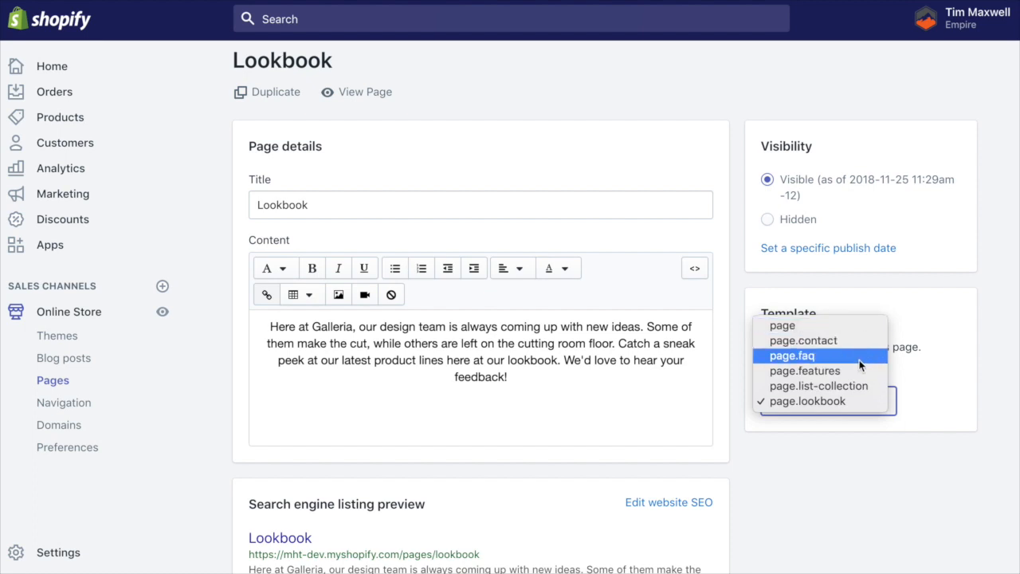
{"action": "left_click", "coordinate": [817, 402]}
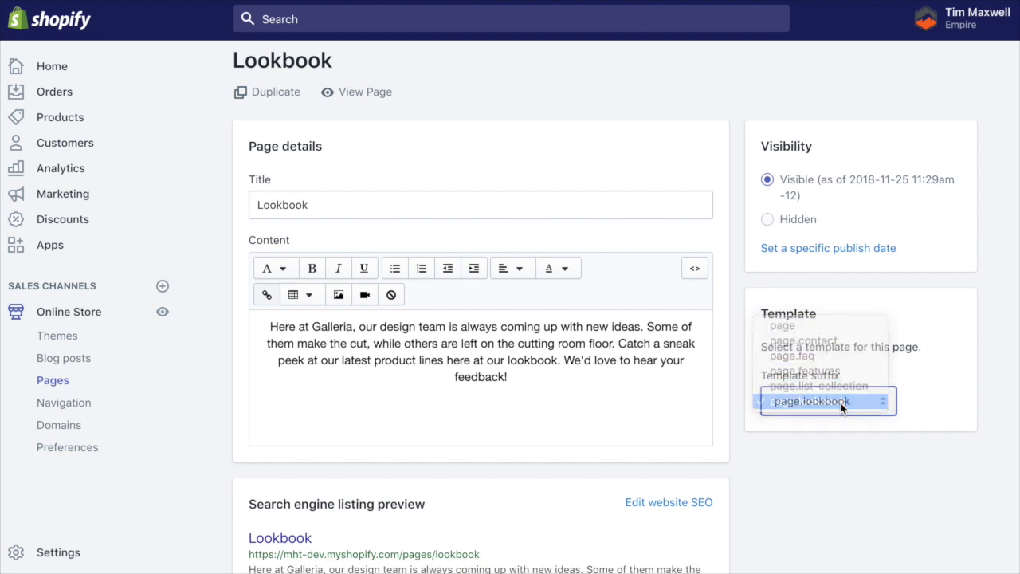
{"action": "left_click", "coordinate": [828, 402]}
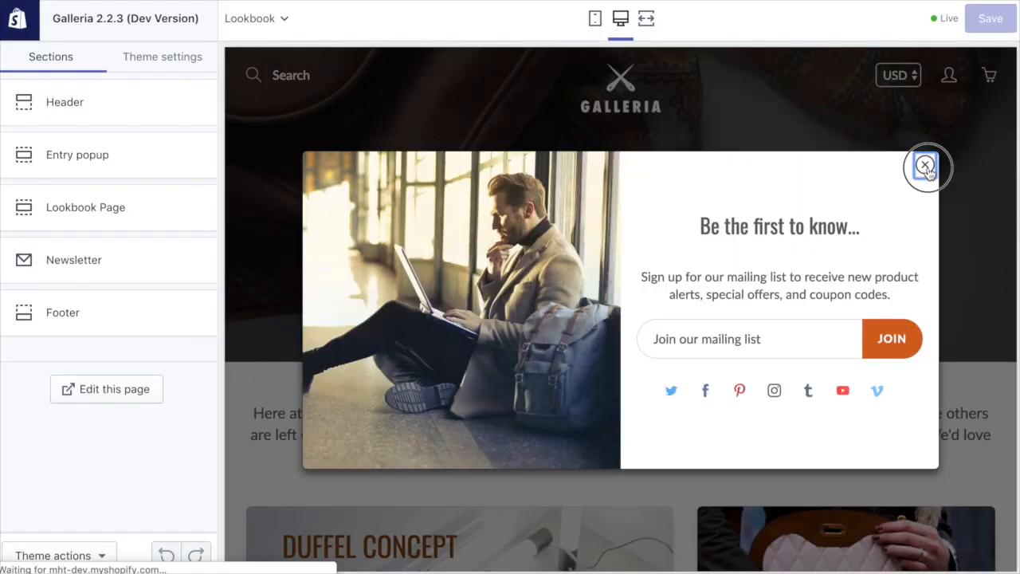
Step: Dismiss the newsletter popup, go to the Lookbook page and show its Lookbook Page section settings
{"action": "left_click", "coordinate": [925, 166]}
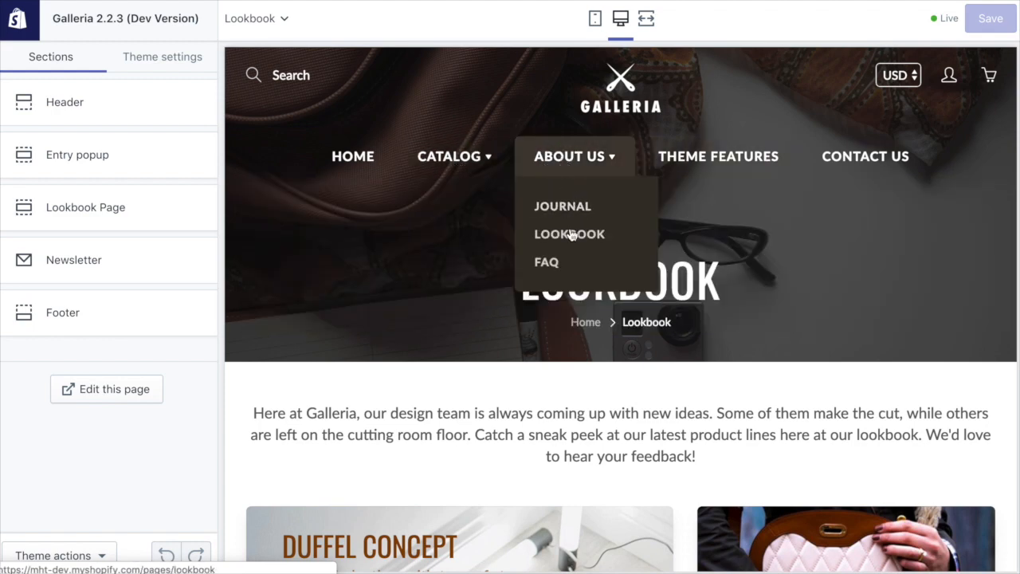
{"action": "left_click", "coordinate": [86, 207]}
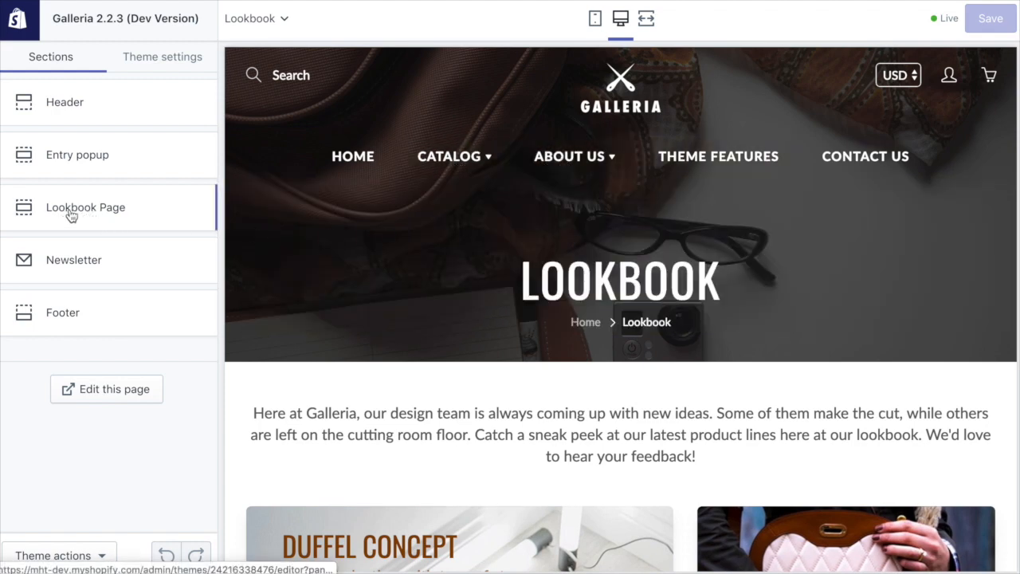
{"action": "left_click", "coordinate": [86, 208]}
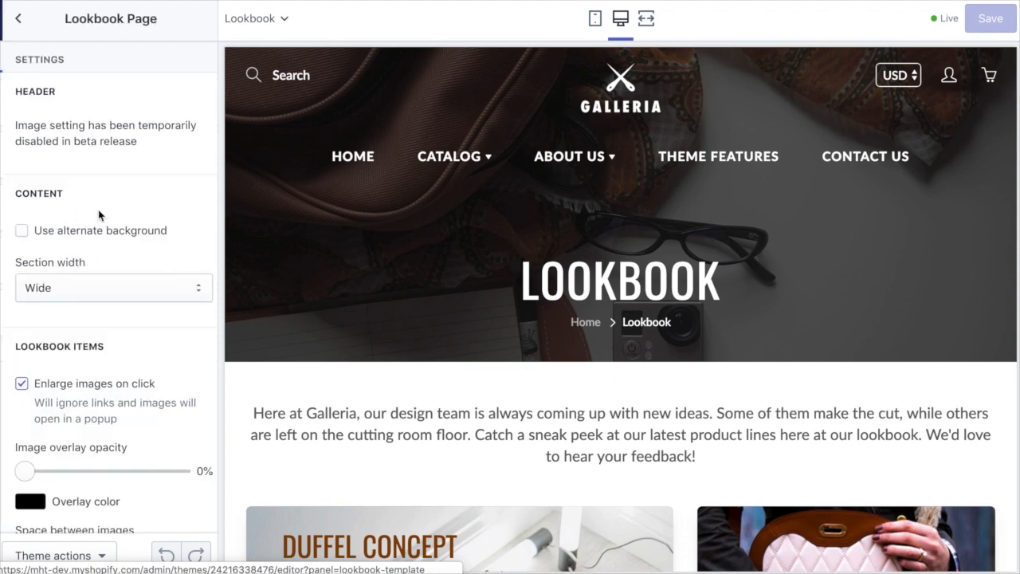
{"action": "scroll", "scroll_direction": "down", "scroll_amount": 3}
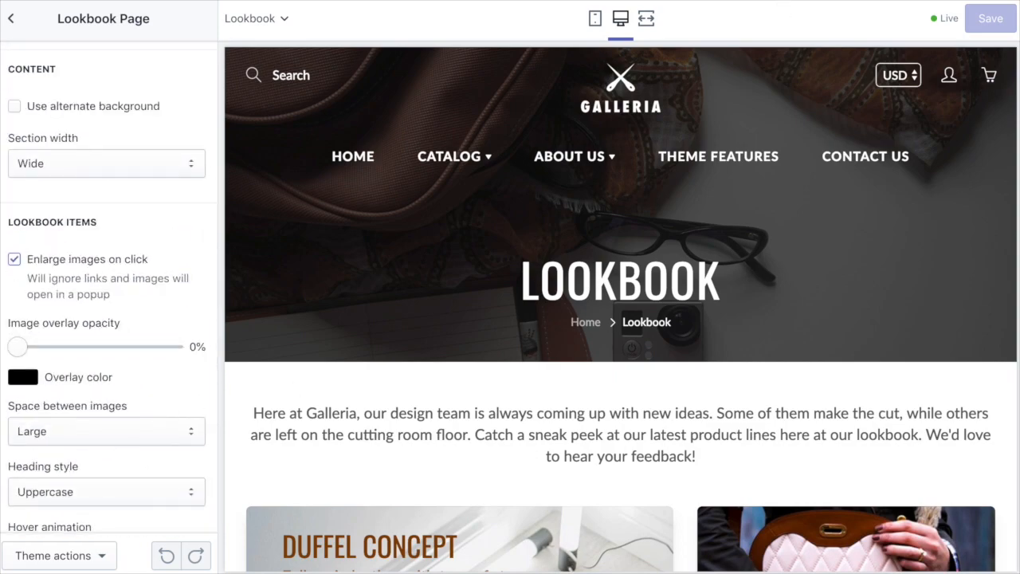
{"action": "scroll", "scroll_direction": "down", "scroll_amount": 3}
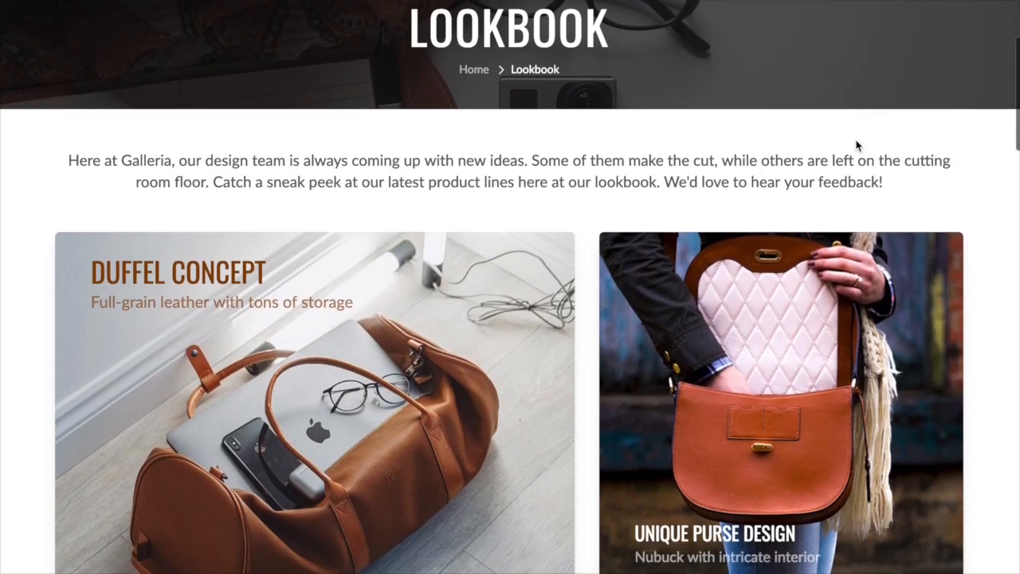
{"action": "scroll", "scroll_direction": "down", "scroll_amount": 3}
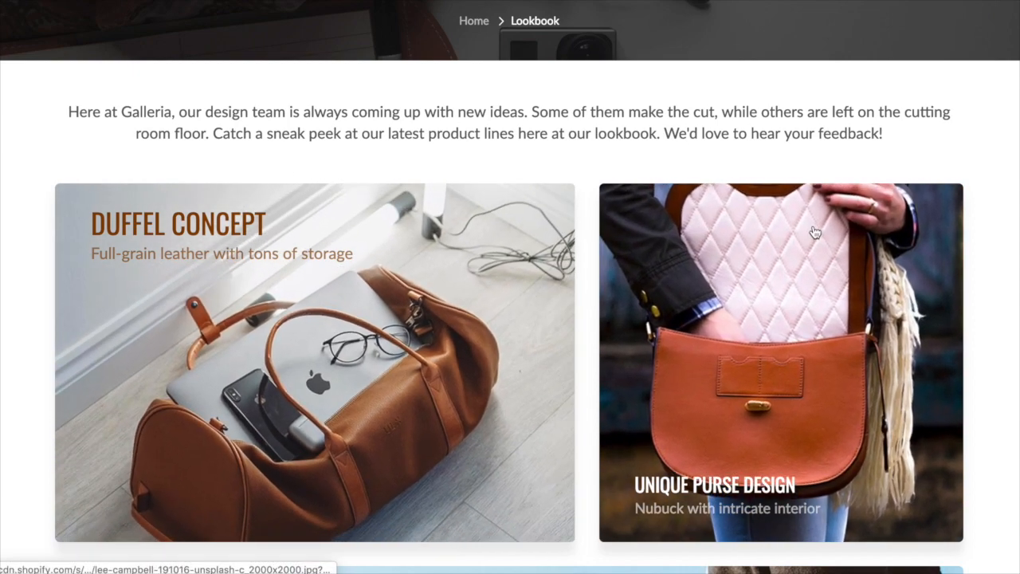
{"action": "scroll", "scroll_direction": "down", "scroll_amount": 3}
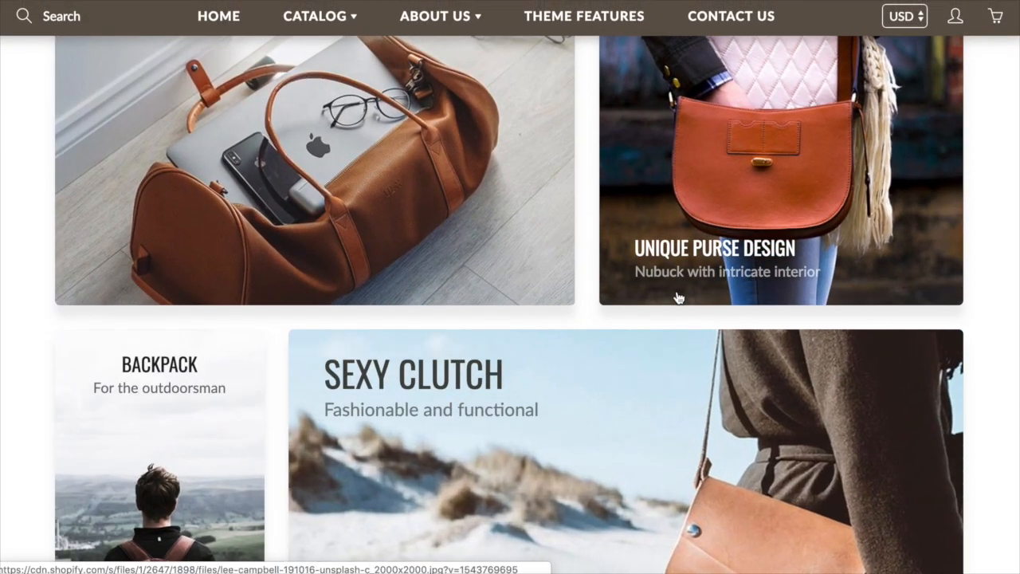
{"action": "scroll", "scroll_direction": "down", "scroll_amount": 3}
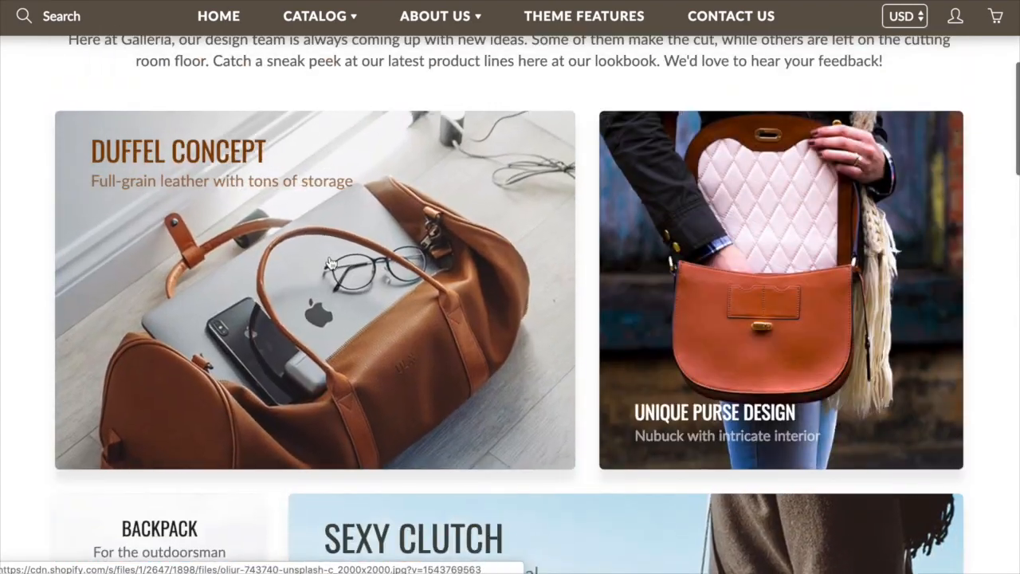
{"action": "left_click", "coordinate": [330, 265]}
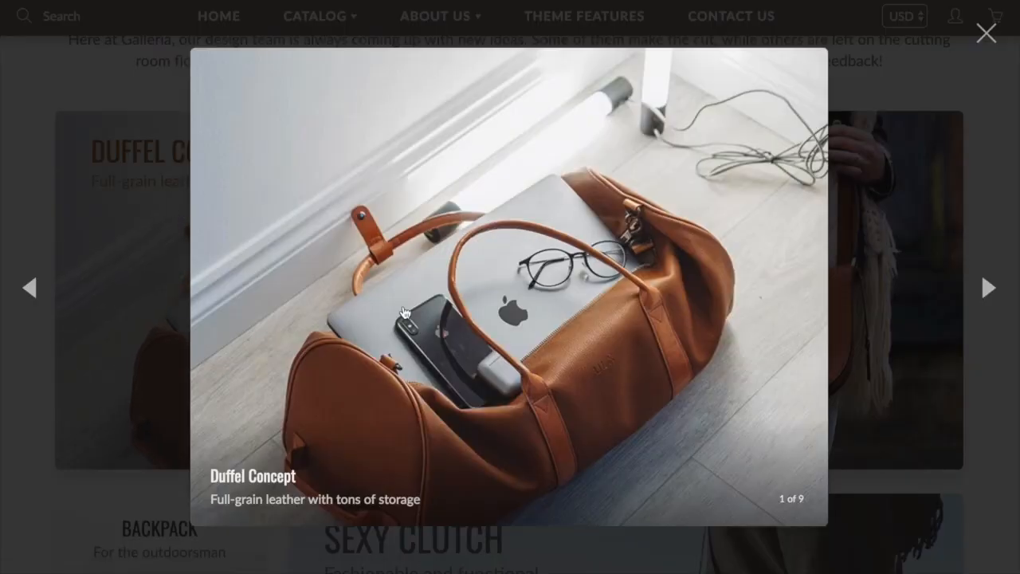
{"action": "left_click", "coordinate": [989, 289]}
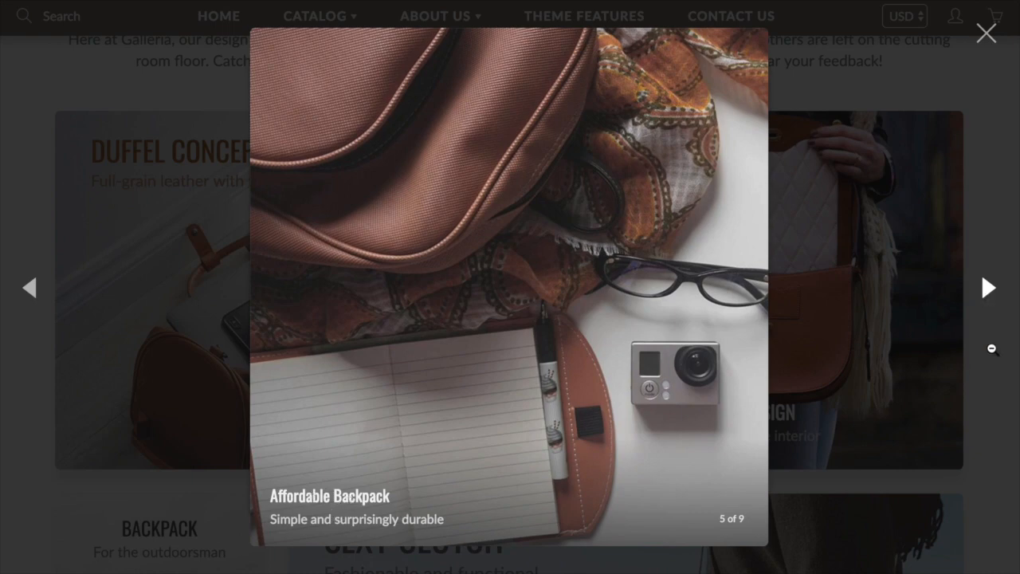
{"action": "left_click", "coordinate": [985, 32]}
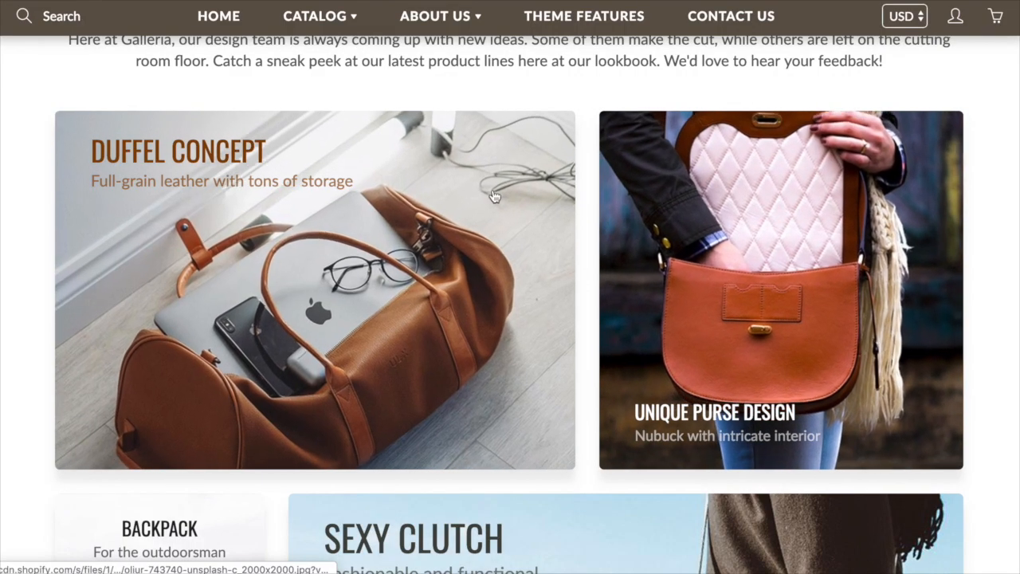
{"action": "scroll", "scroll_direction": "down", "scroll_amount": 3}
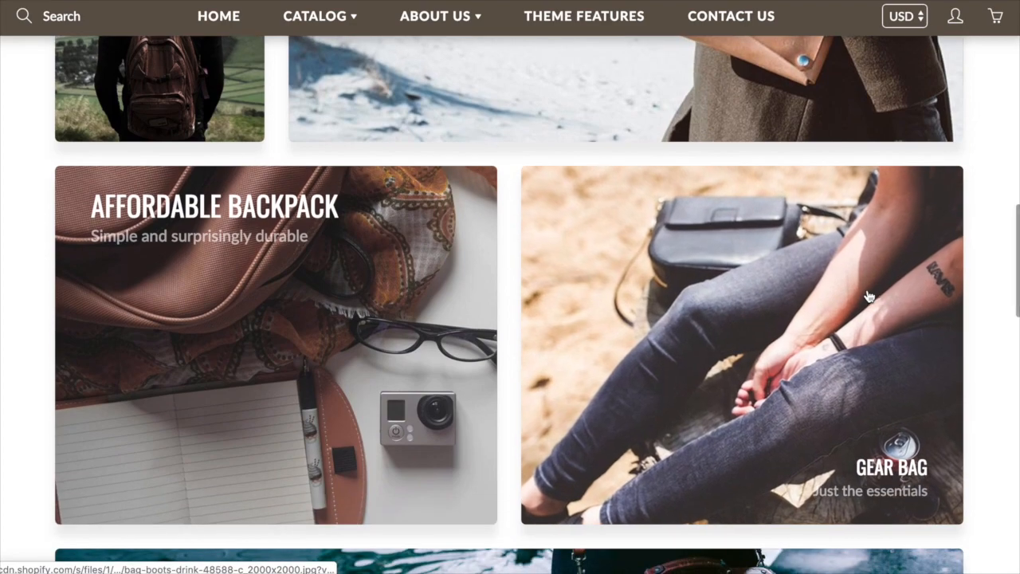
{"action": "scroll", "scroll_direction": "down", "scroll_amount": 3}
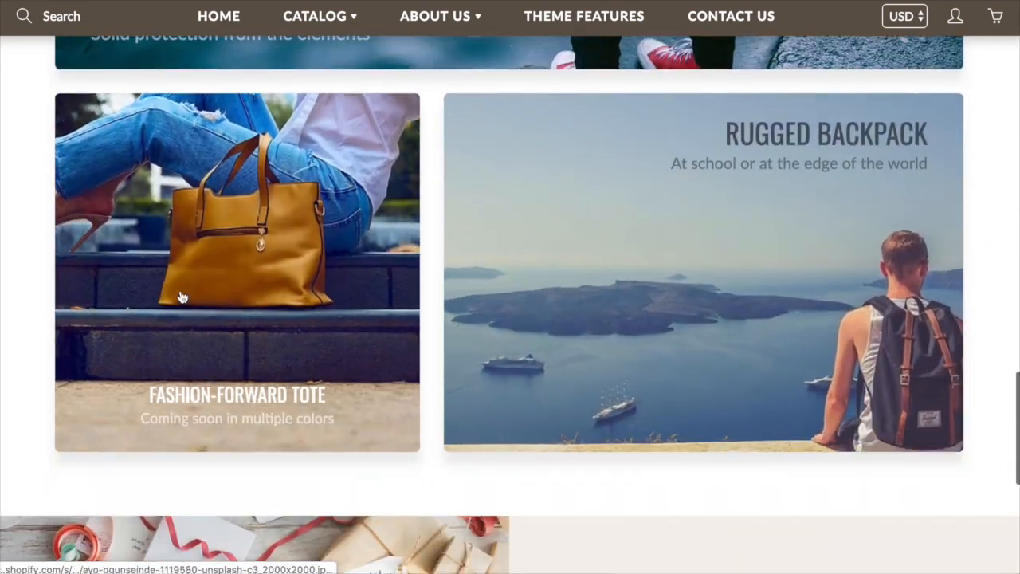